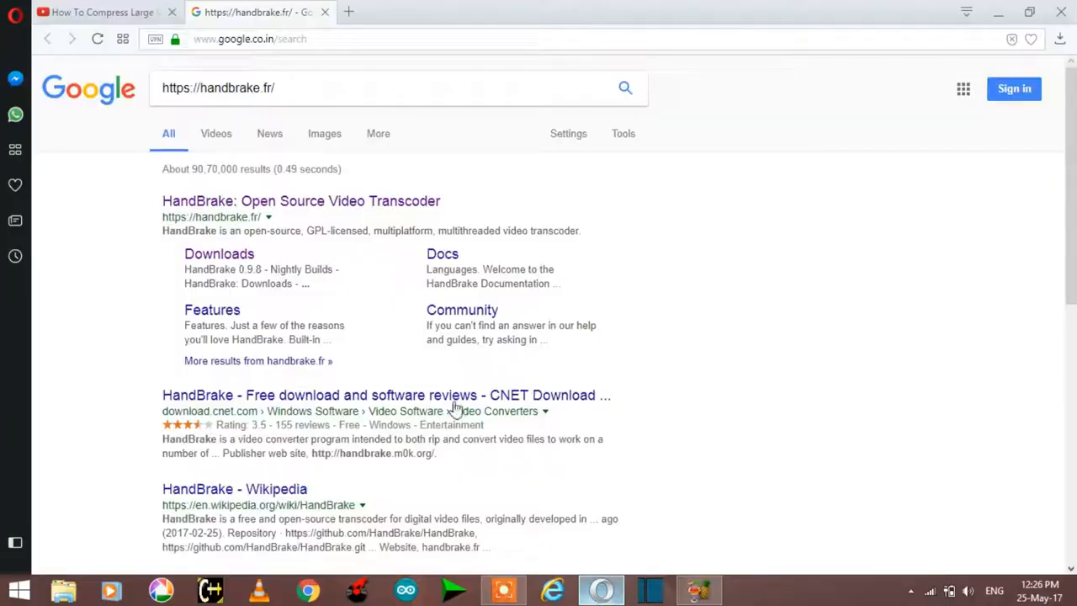
Open the 'HandBrake: Open Source Video Transcoder' result from Google search.
left_click(300, 200)
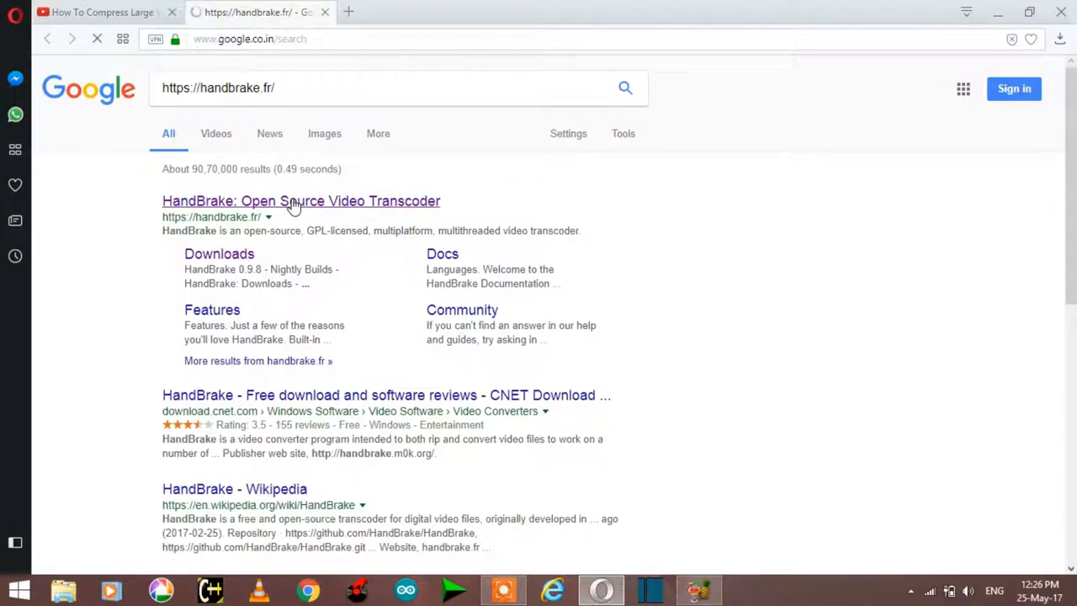
left_click(300, 200)
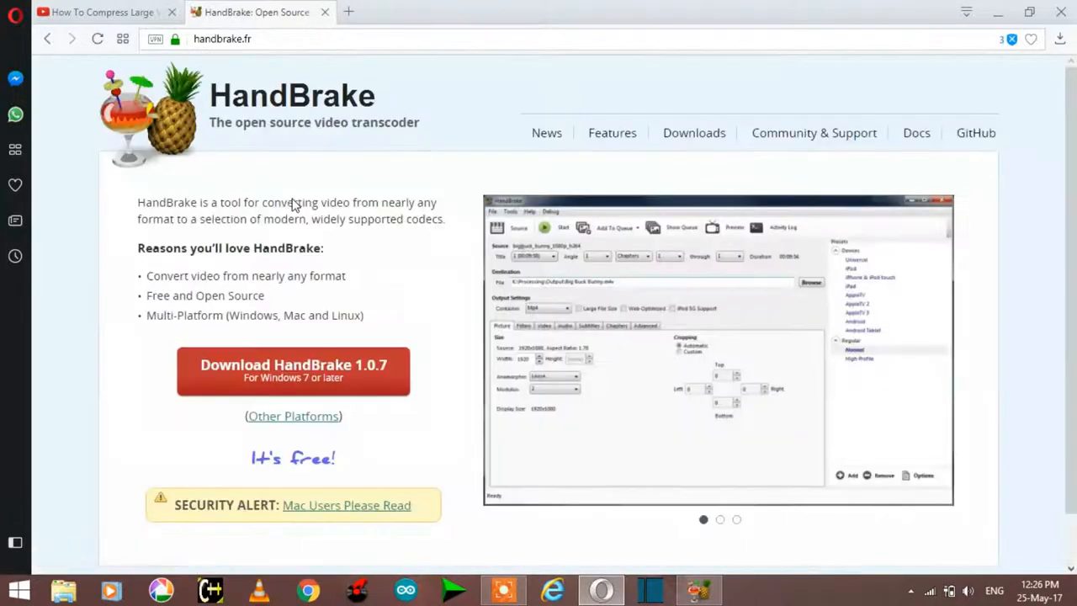
mouse_move(390, 338)
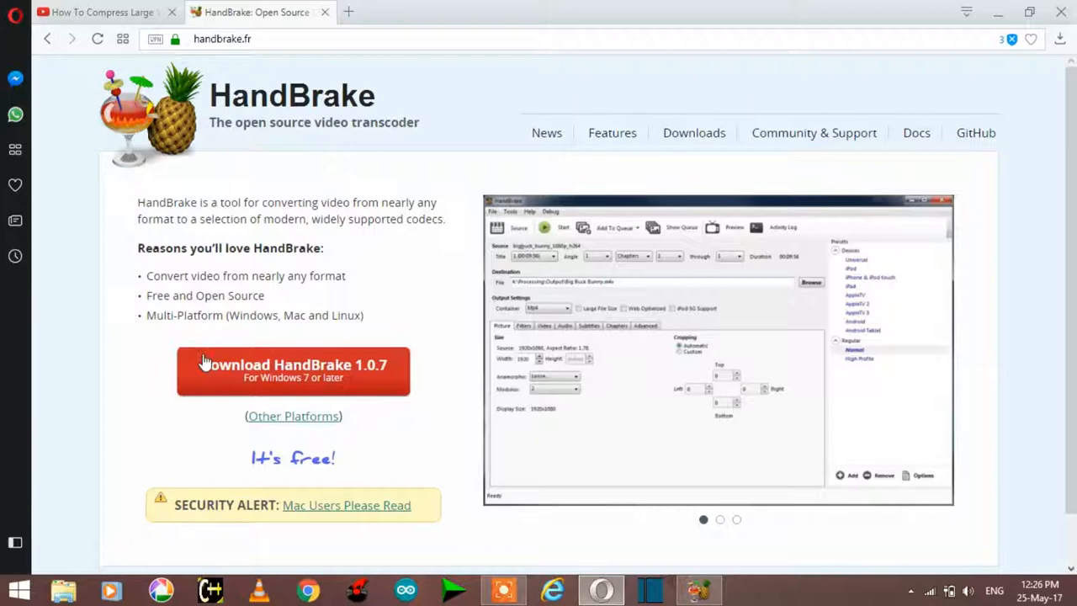
Download the HandBrake 1.0.7 Windows installer from the homepage.
left_click(719, 519)
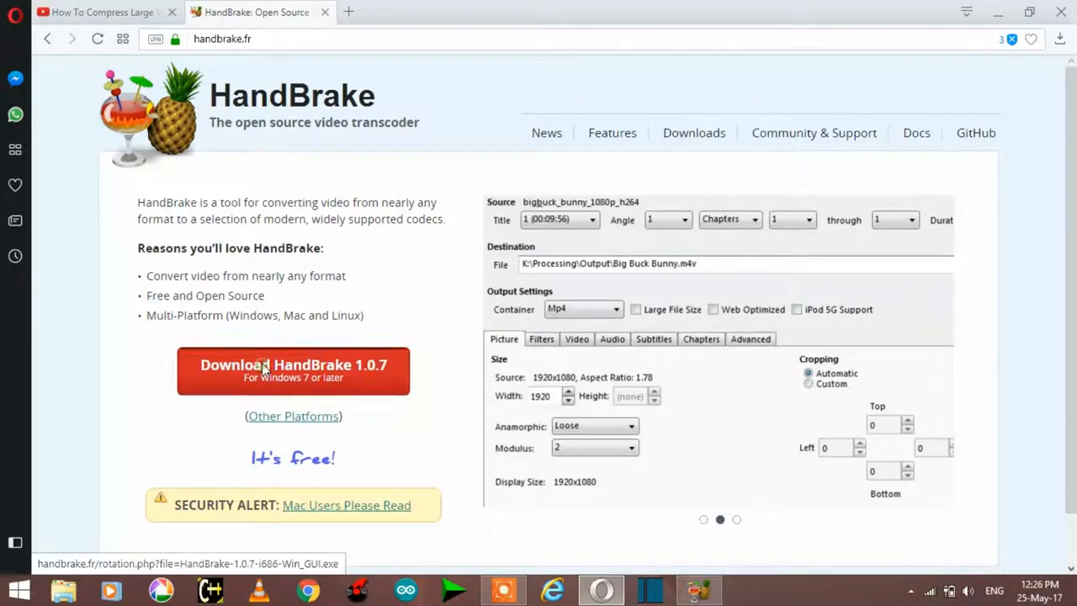
left_click(293, 371)
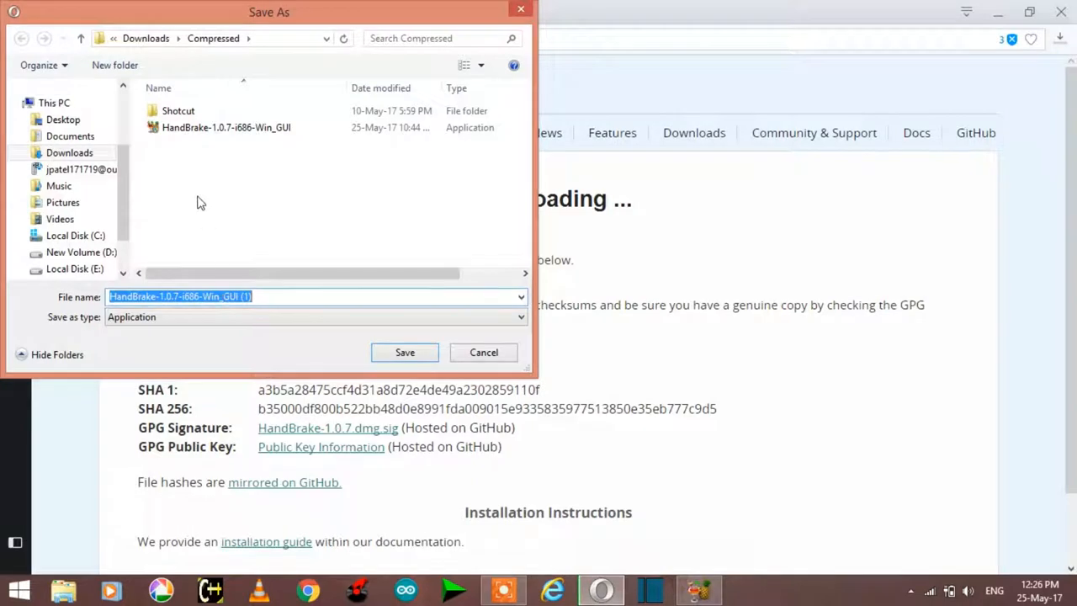
mouse_move(440, 325)
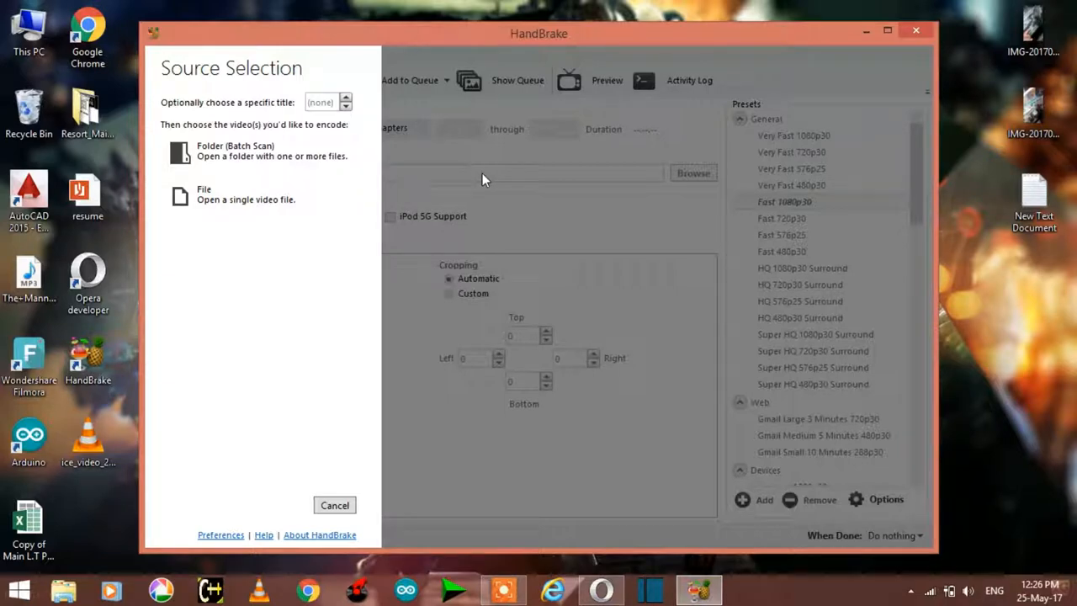
mouse_move(256, 152)
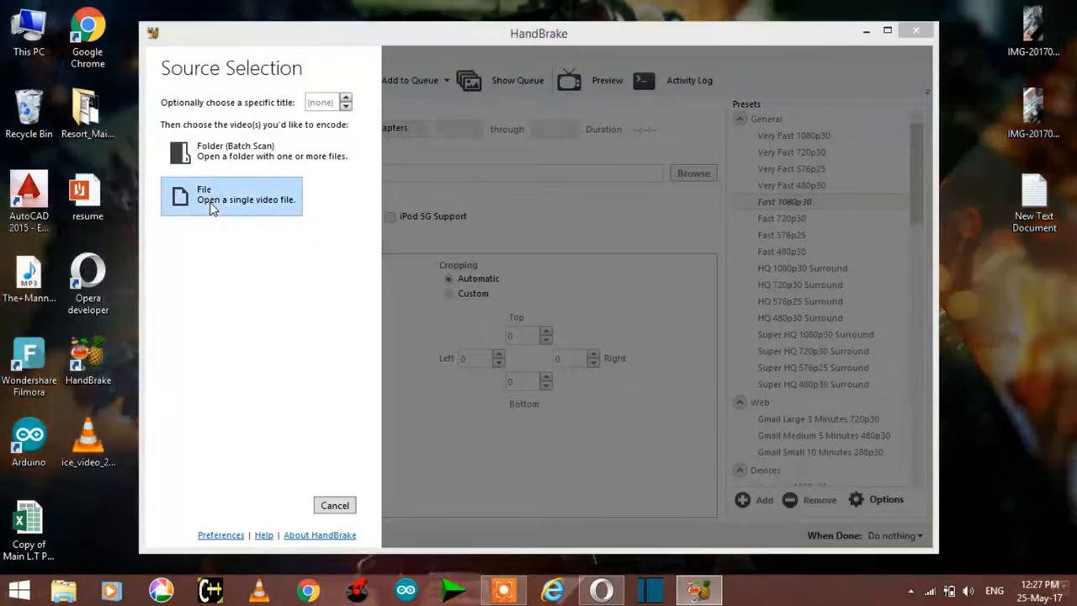
Pick the 'apps over1' video from the youtube\apps folder as a single-file source.
left_click(231, 195)
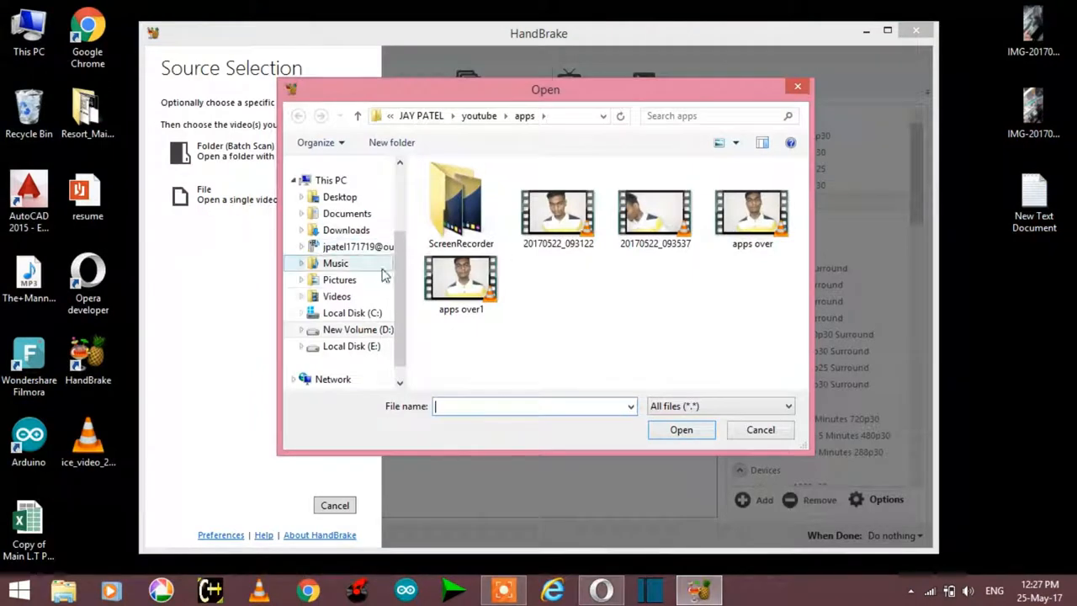
left_click(461, 282)
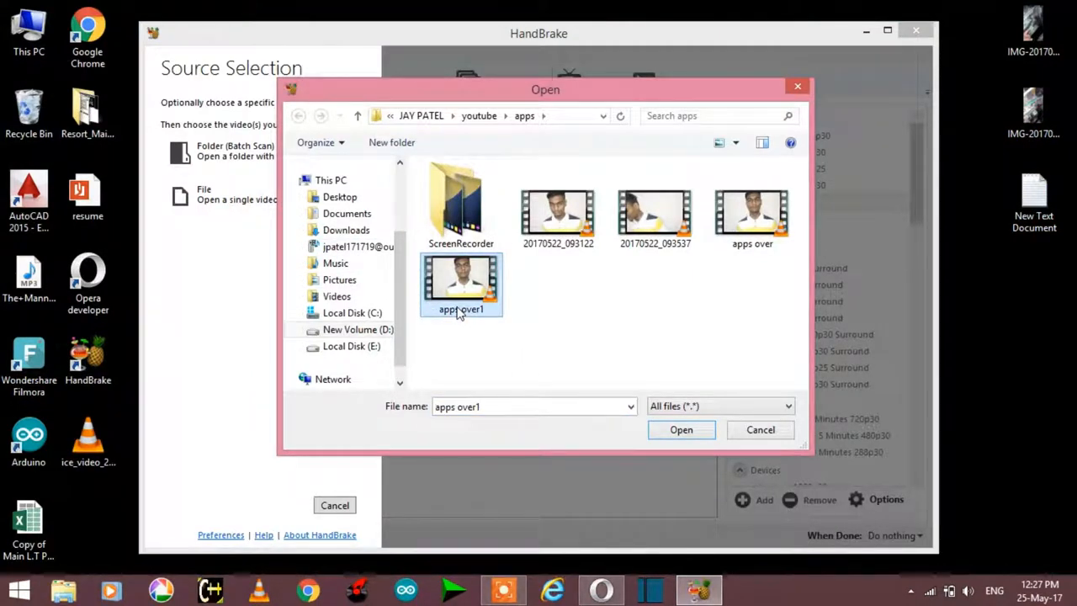
right_click(461, 285)
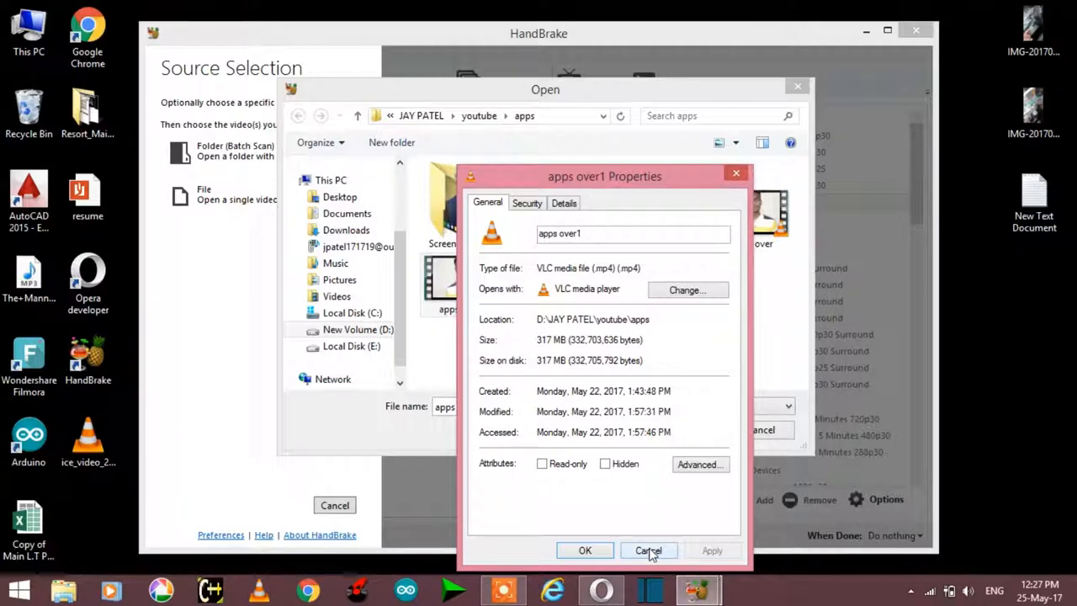
left_click(648, 550)
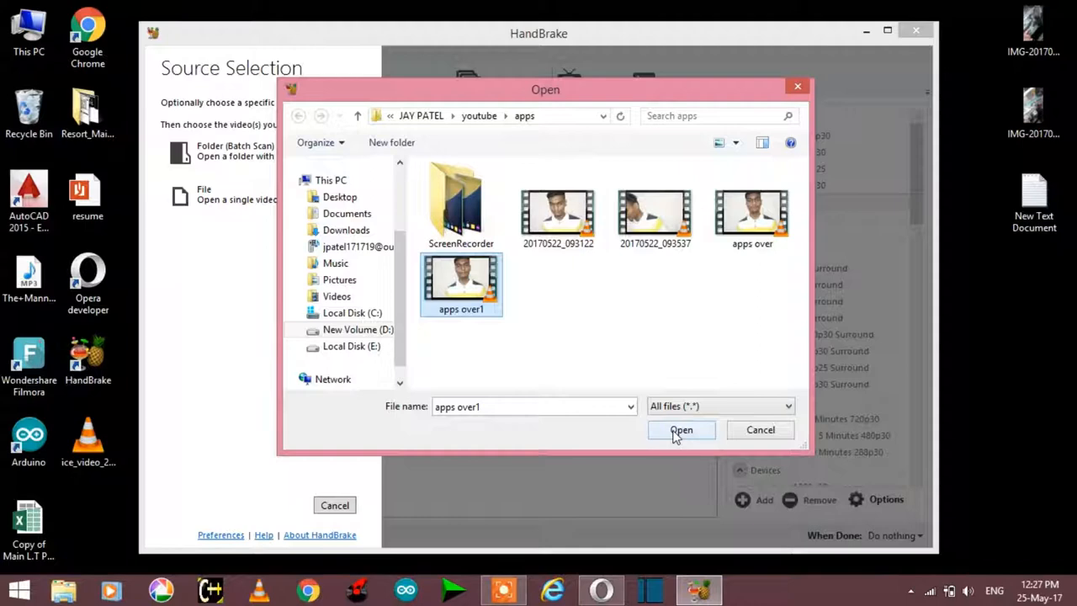
Load 'apps over1' as the source and browse the presets list.
left_click(682, 430)
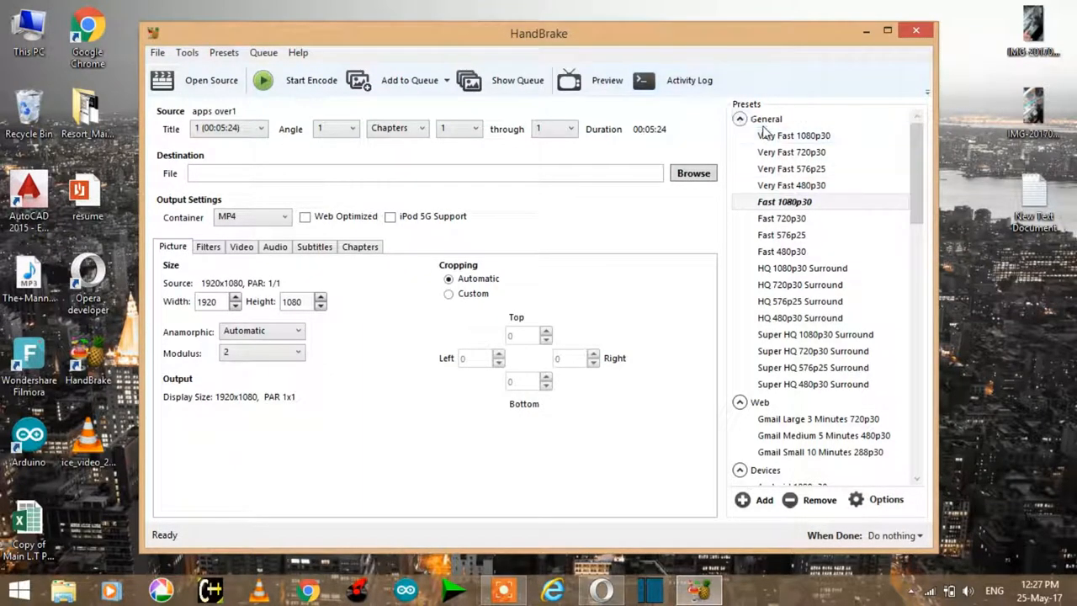
scroll("down", 3)
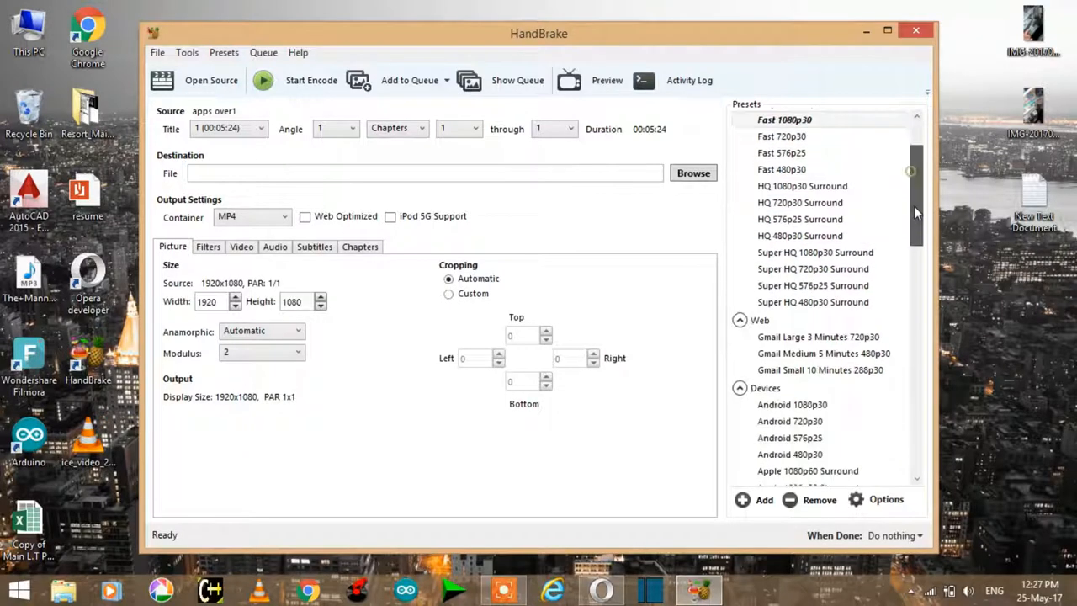
scroll("down", 3)
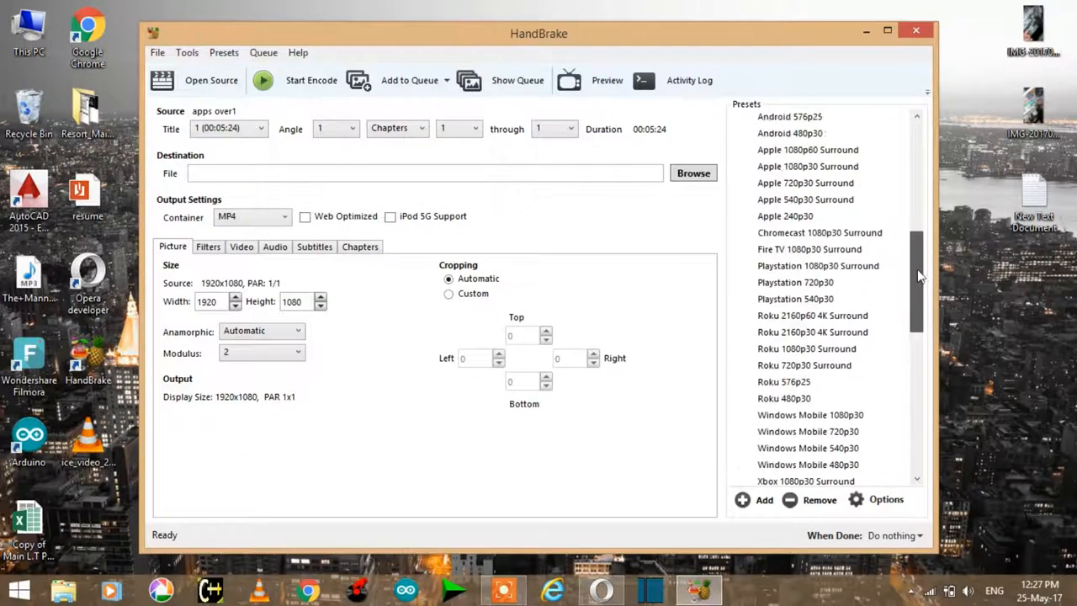
scroll("up", 3)
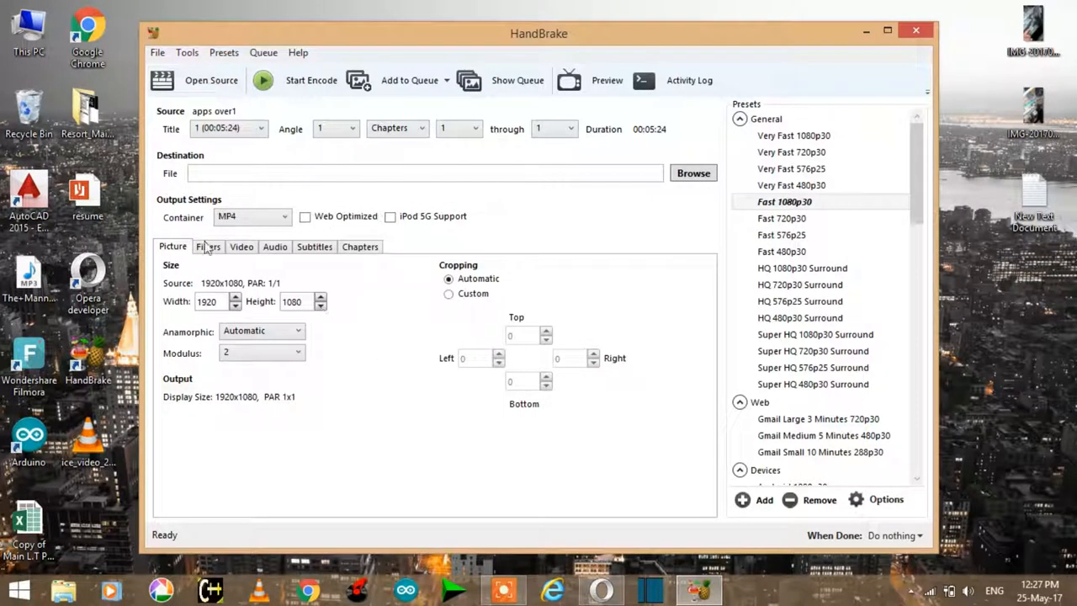
mouse_move(301, 277)
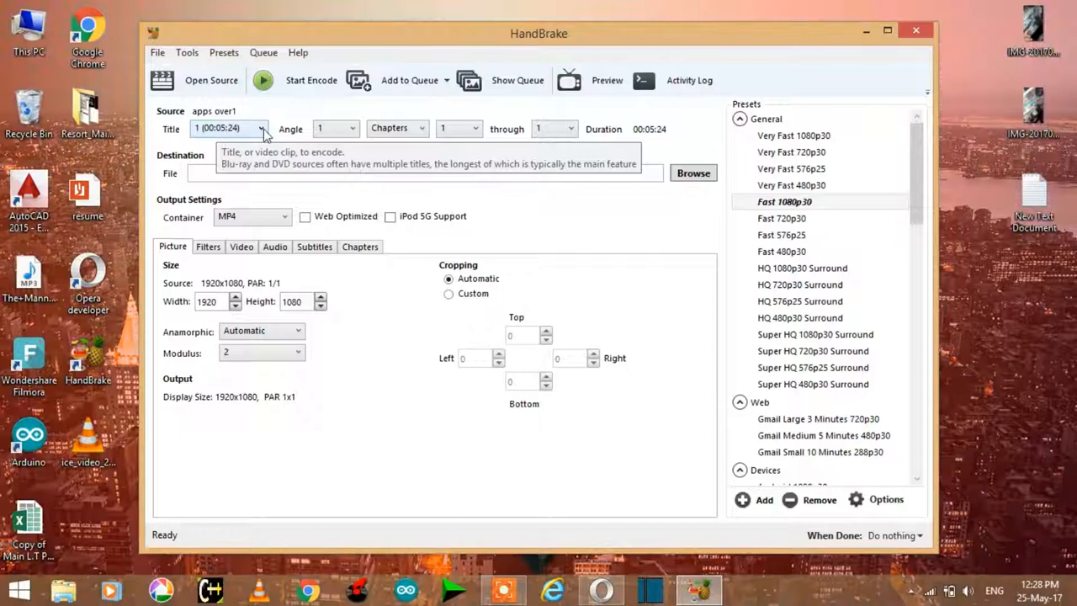
mouse_move(252, 216)
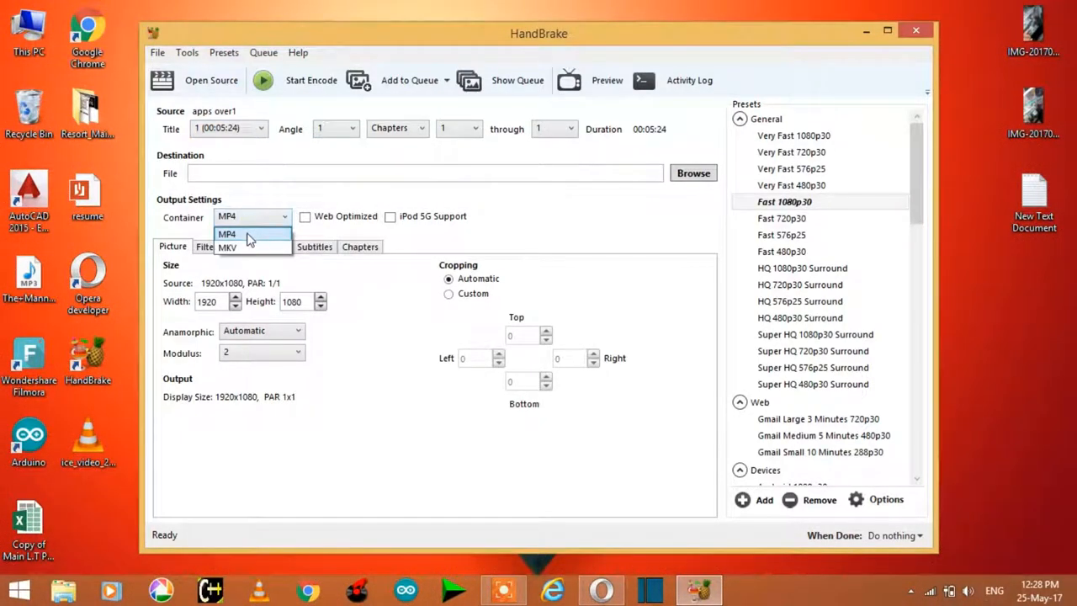
left_click(244, 234)
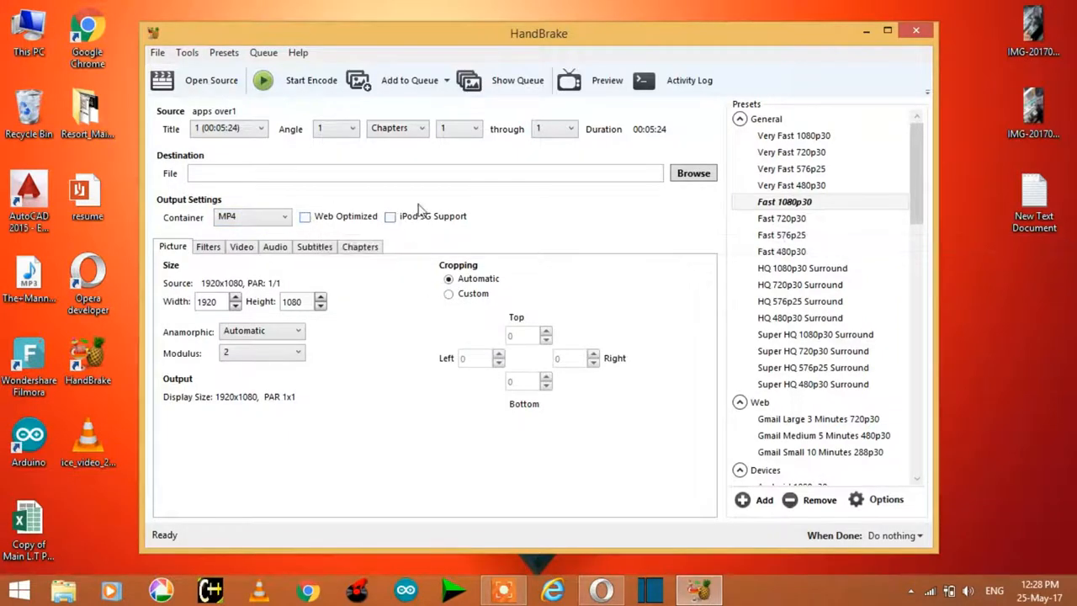
mouse_move(261, 269)
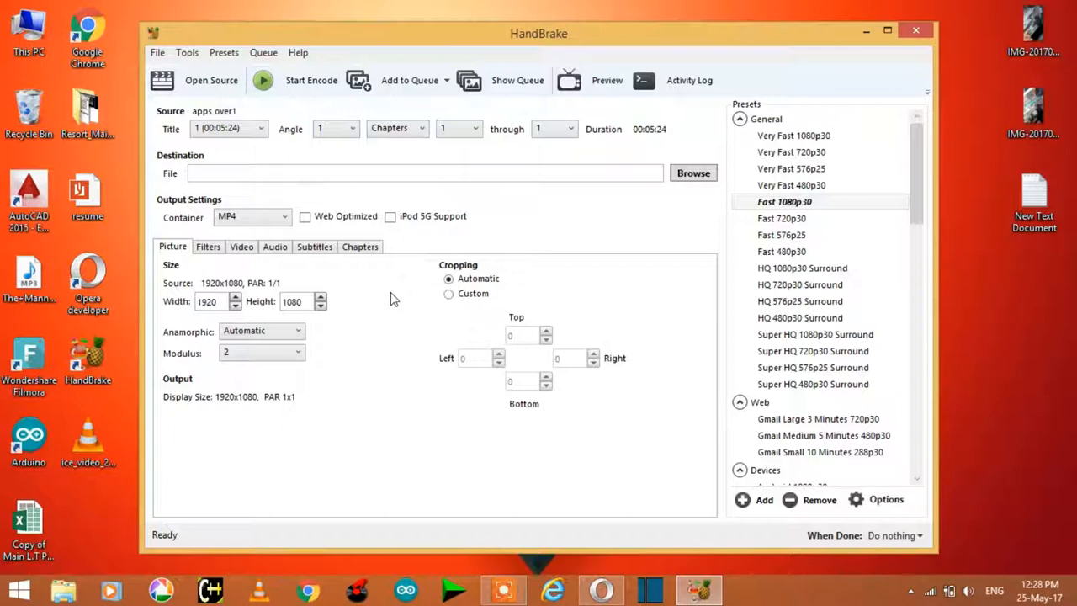
mouse_move(381, 304)
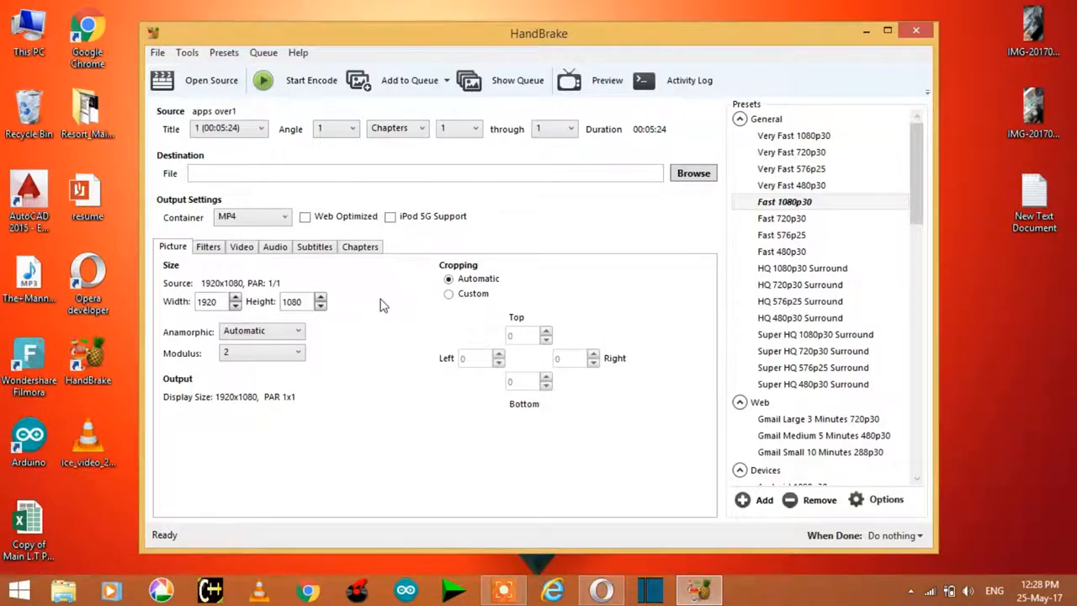
mouse_move(381, 291)
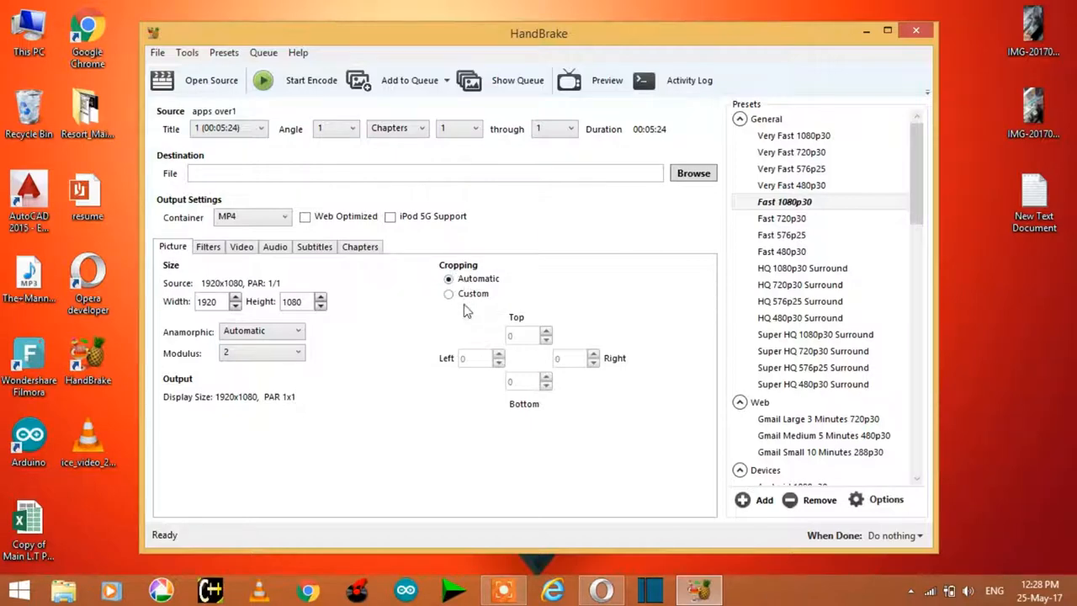
mouse_move(562, 397)
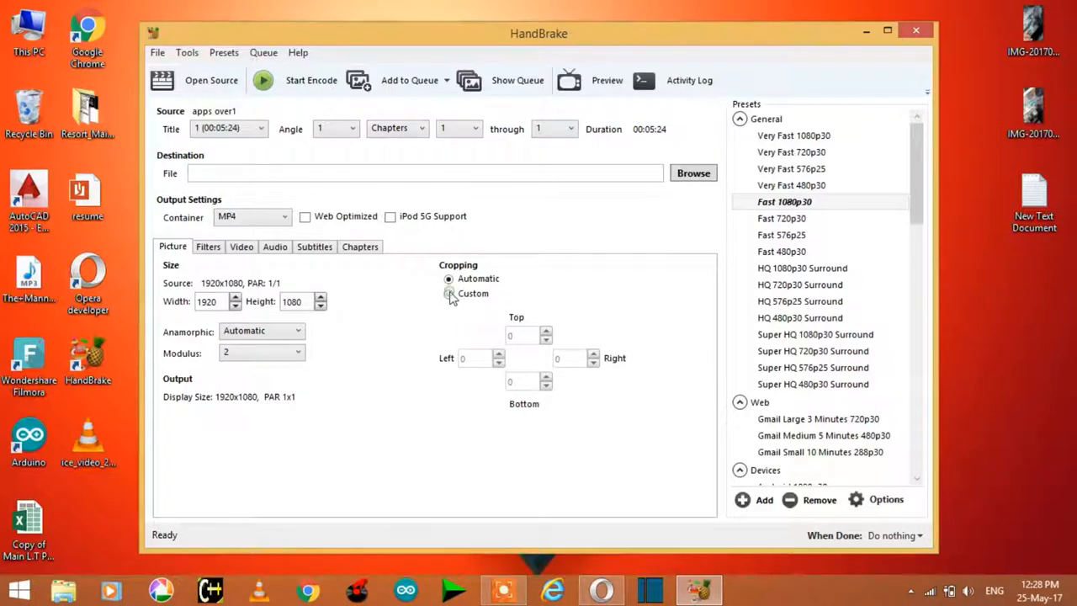
left_click(449, 293)
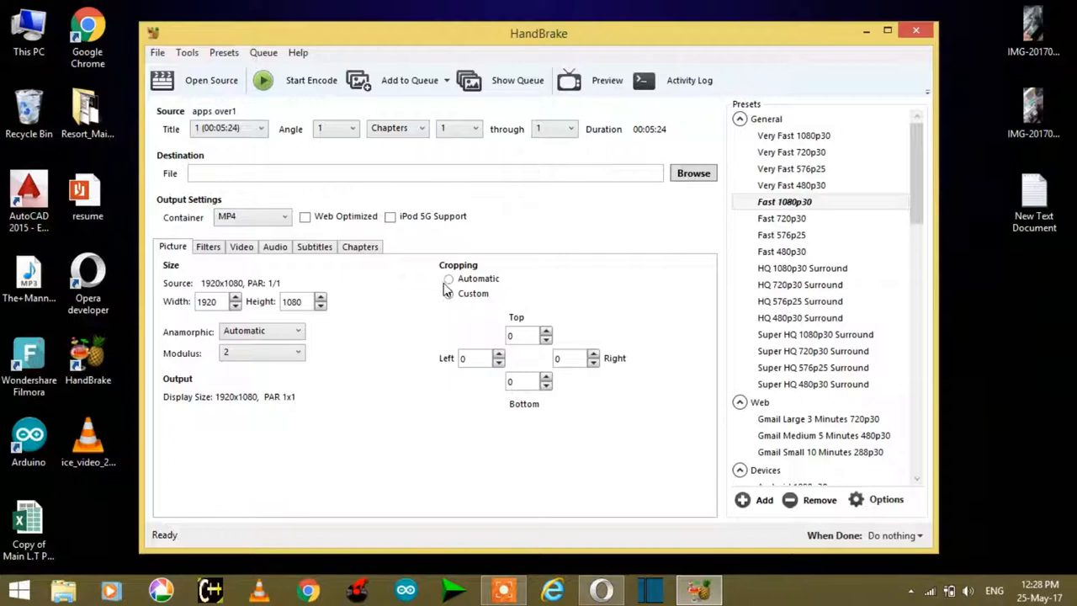
left_click(449, 279)
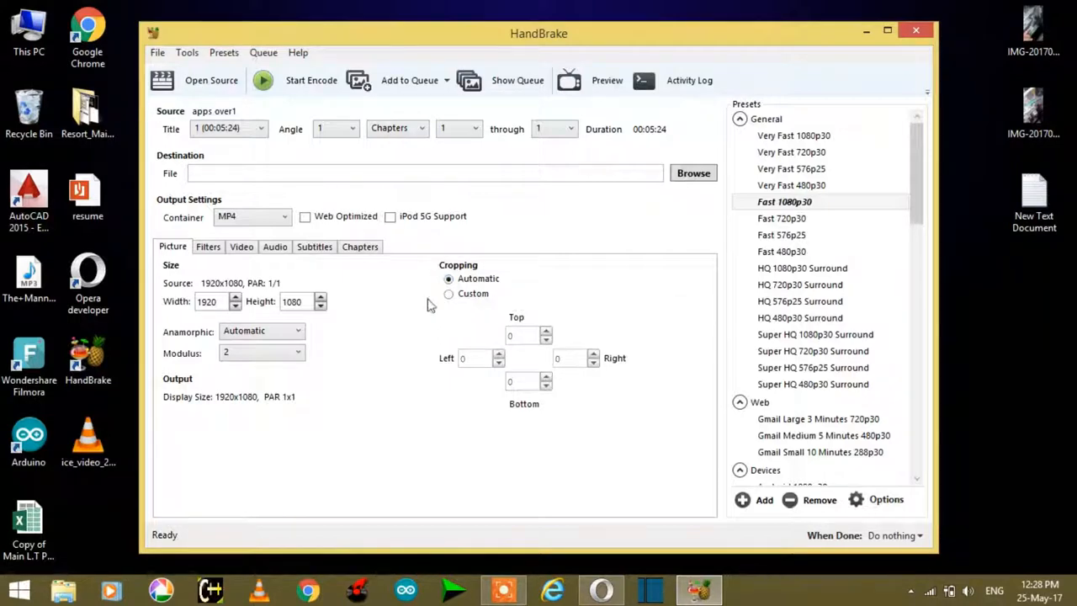
mouse_move(389, 368)
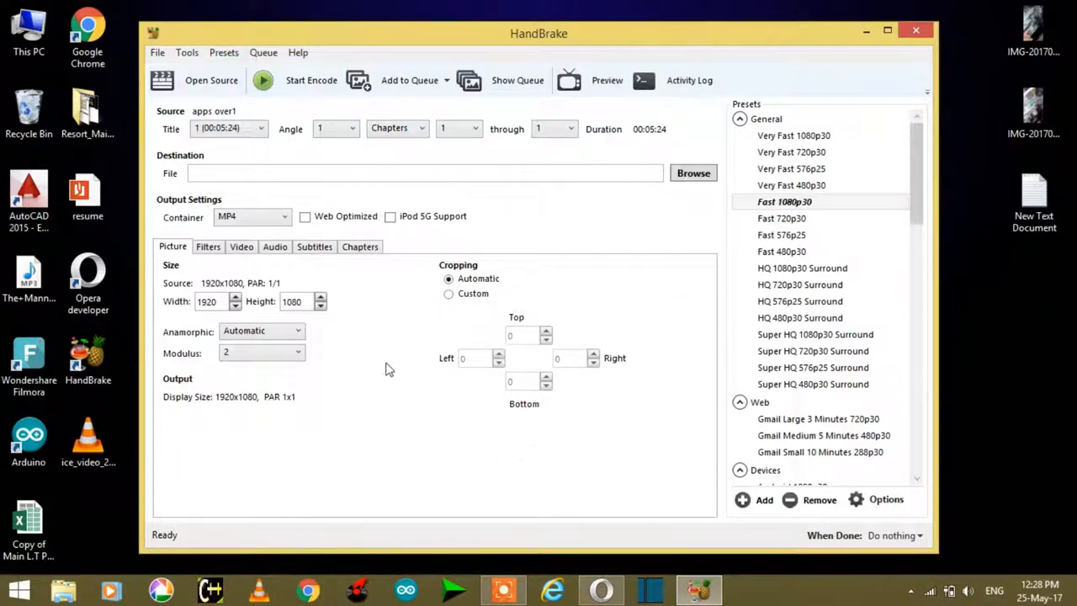
mouse_move(318, 355)
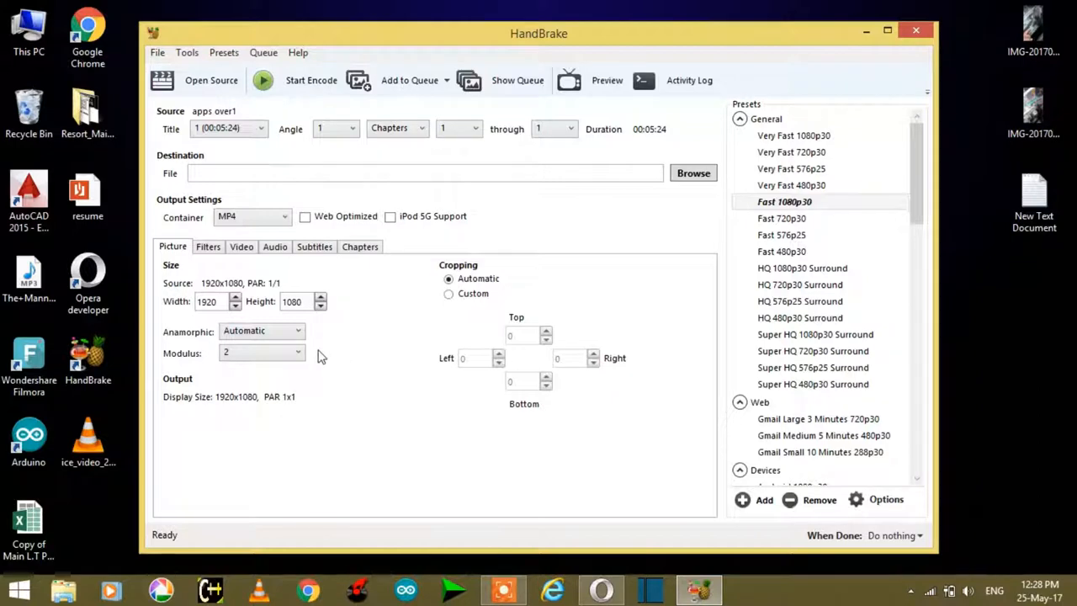
left_click(242, 246)
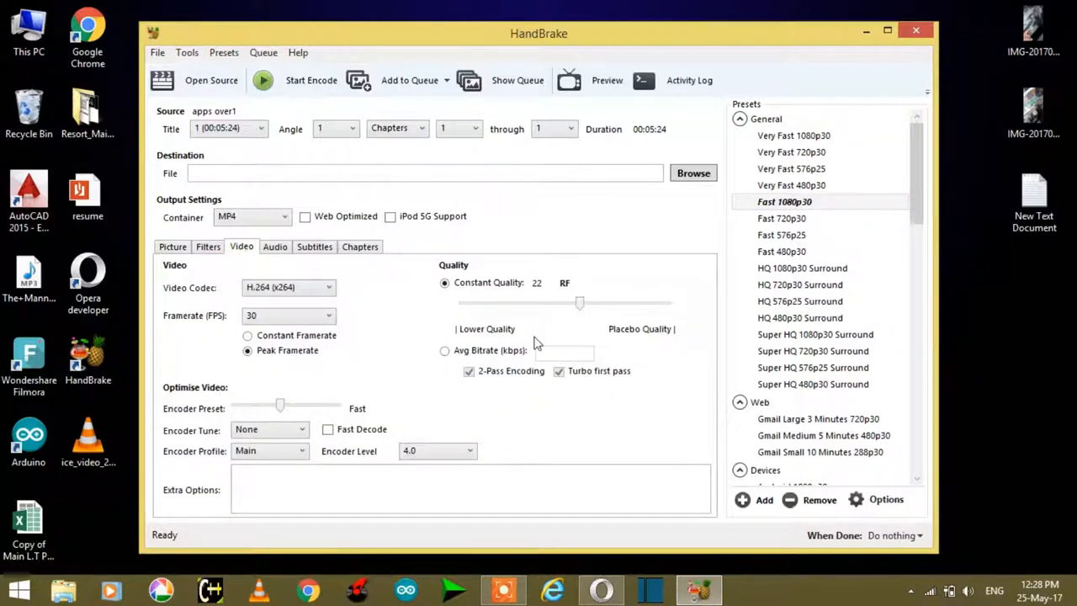
mouse_move(580, 316)
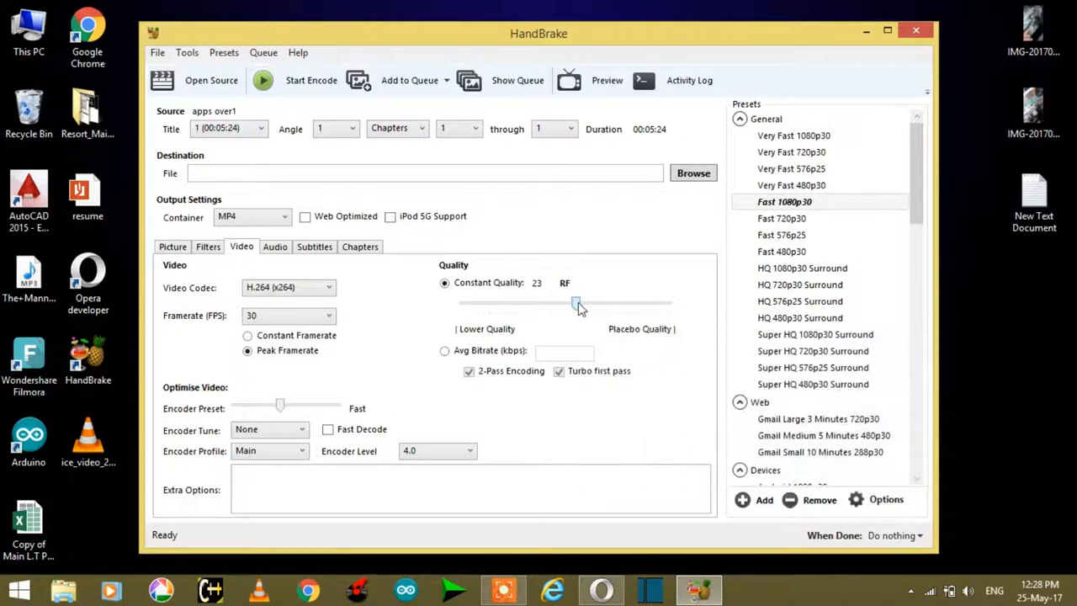
Set constant quality to RF 20, keeping H.264 (x264) as the codec.
left_click_drag(578, 303, 585, 303)
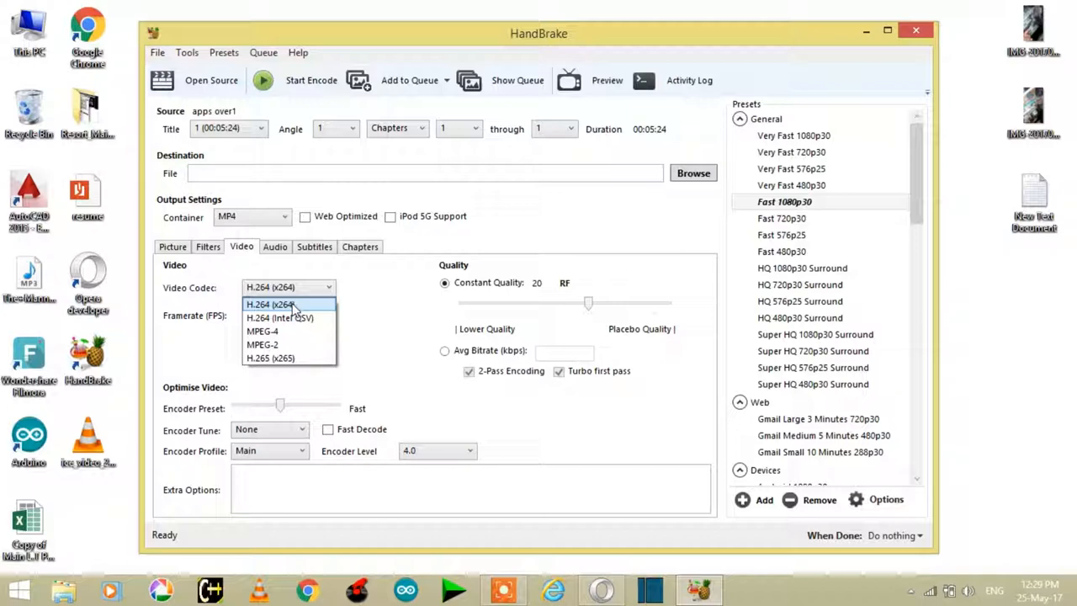
left_click(271, 304)
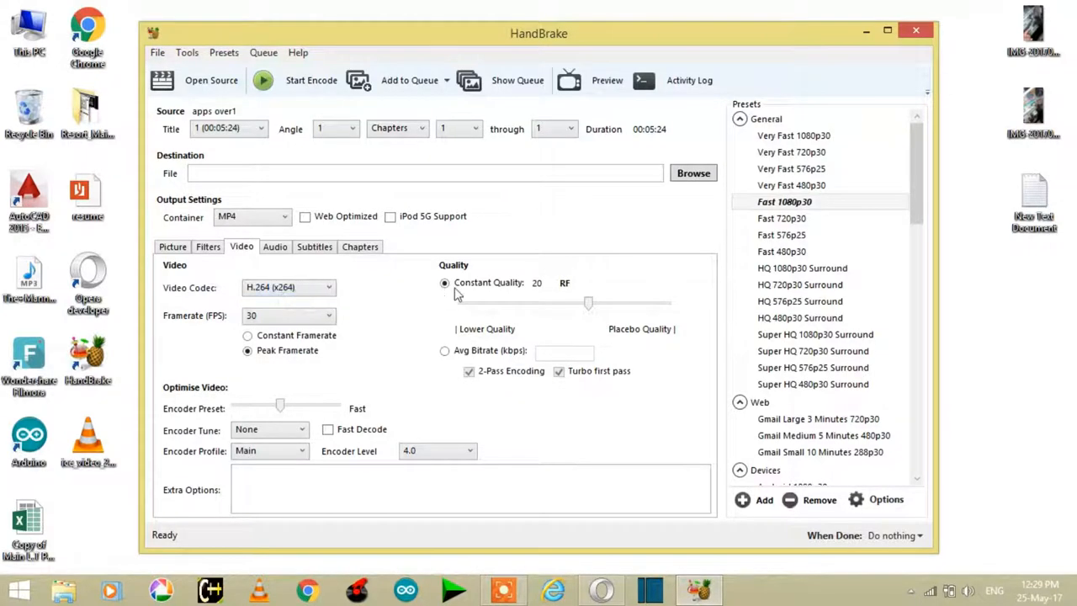
mouse_move(303, 236)
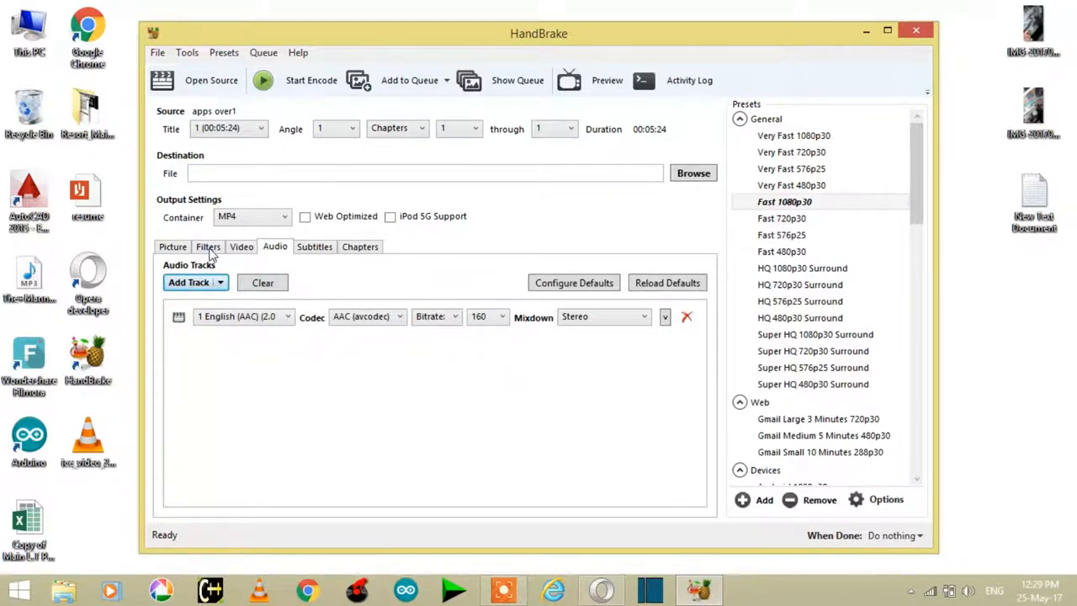
Review the English AAC 160 kbps audio track, then view the Picture settings.
left_click(173, 247)
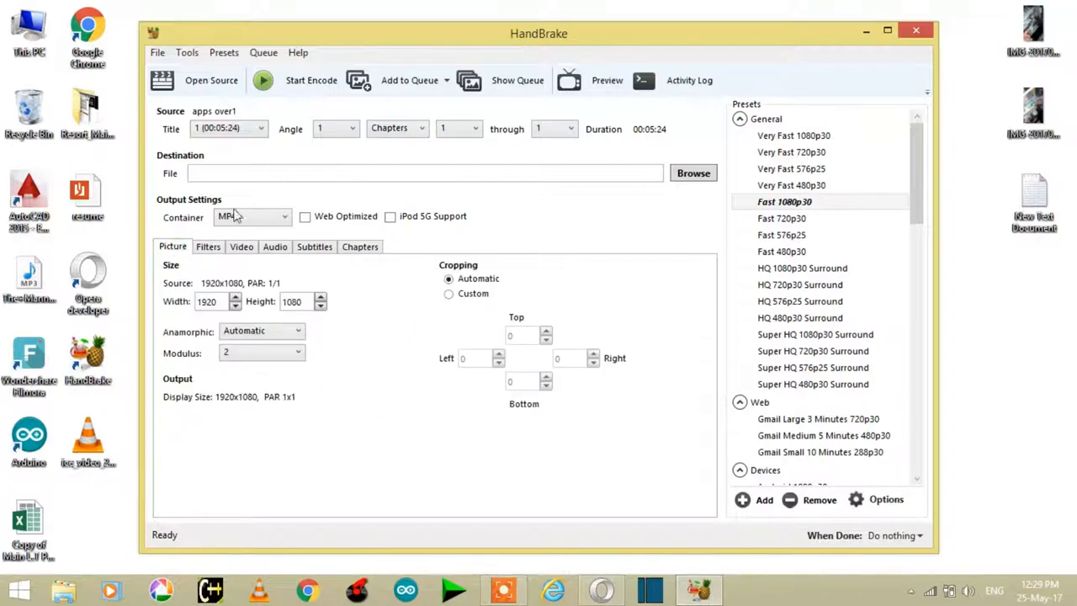
left_click(425, 174)
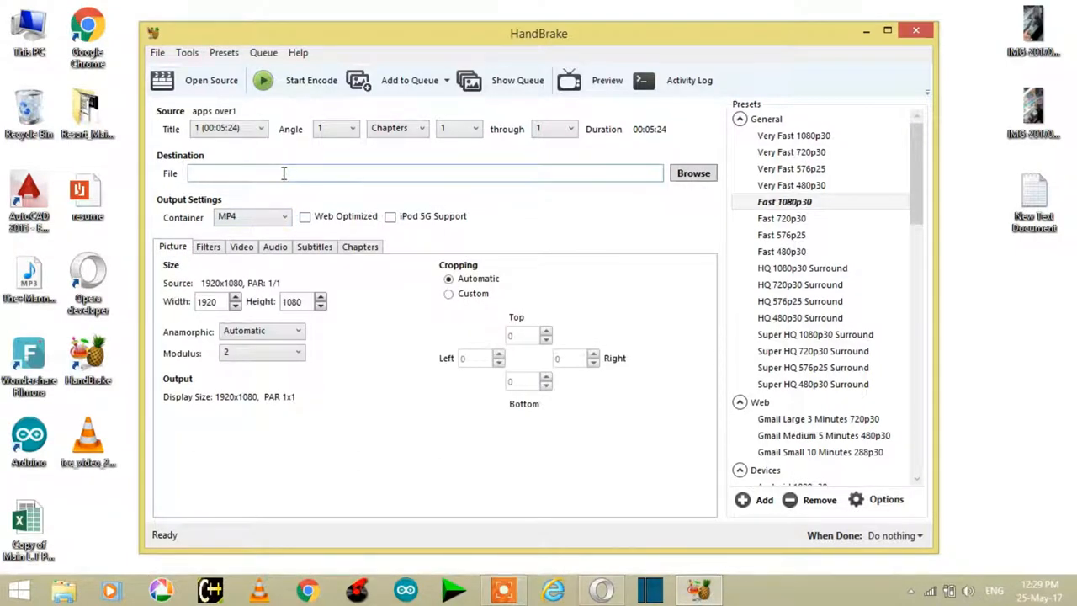
mouse_move(693, 173)
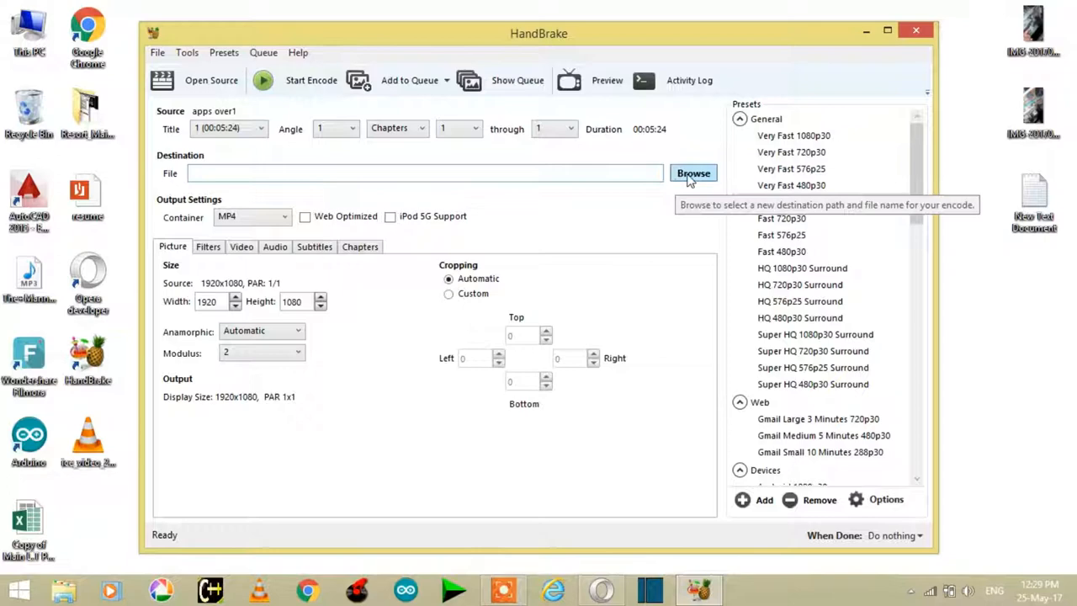
Save the output as demo1.mp4 in D:\JAY PATEL\youtube\apps.
left_click(693, 172)
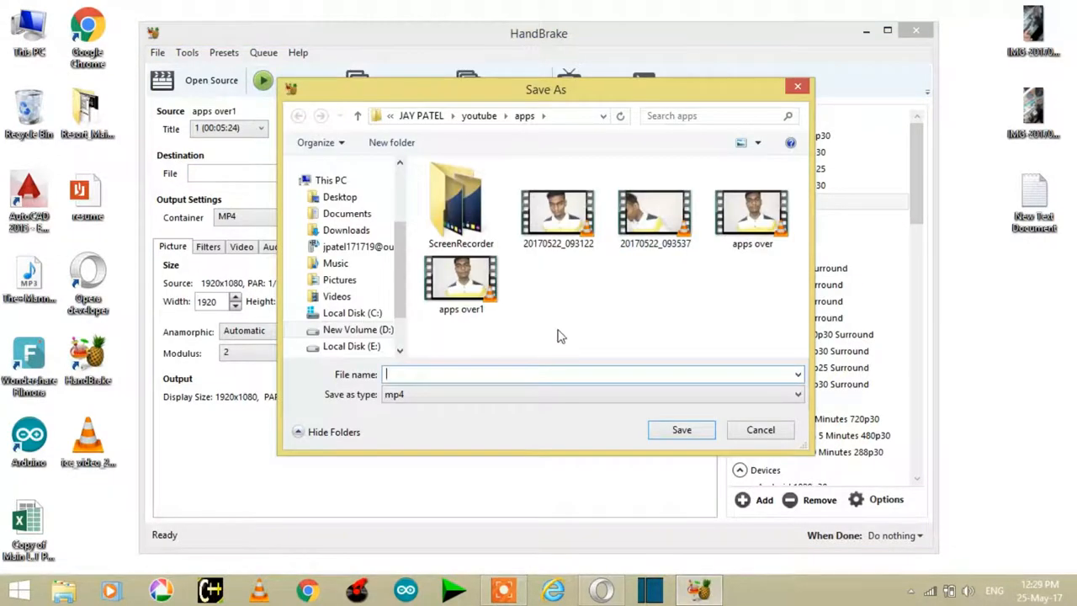
mouse_move(440, 374)
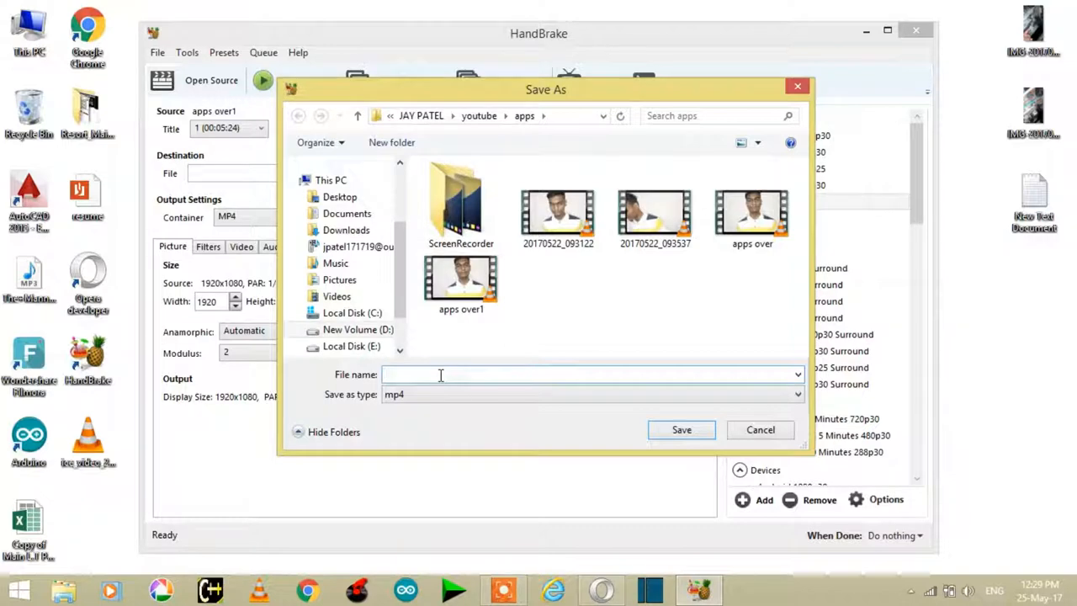
type("demo")
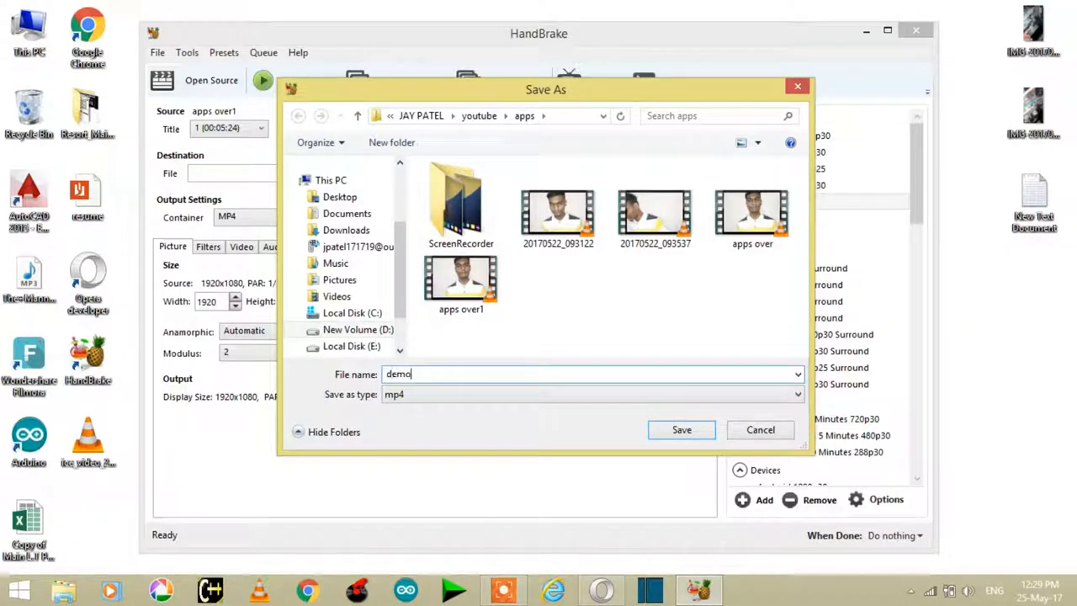
type("1")
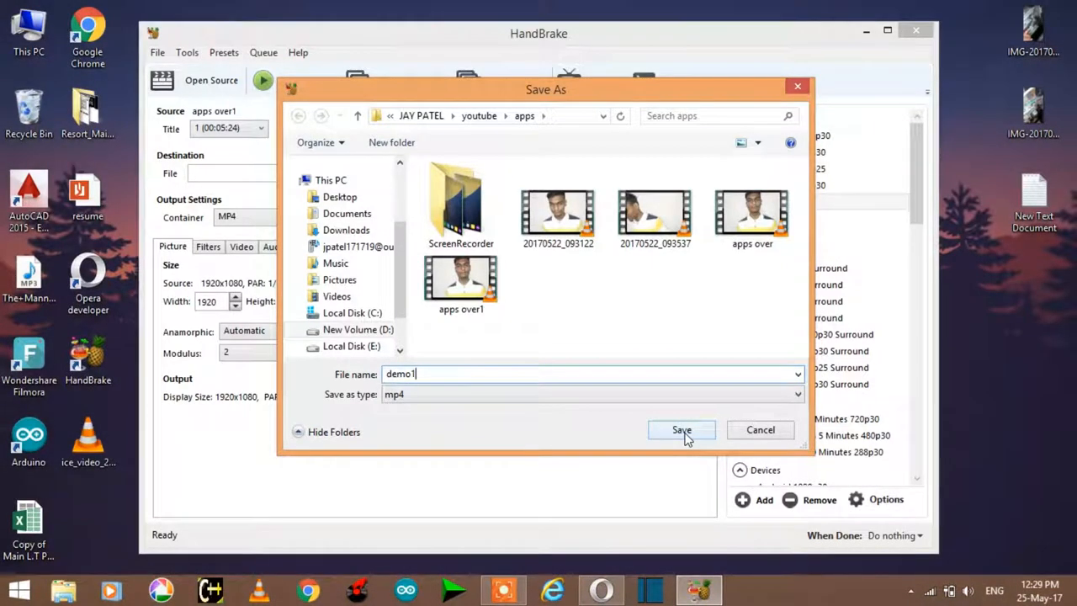
left_click(681, 430)
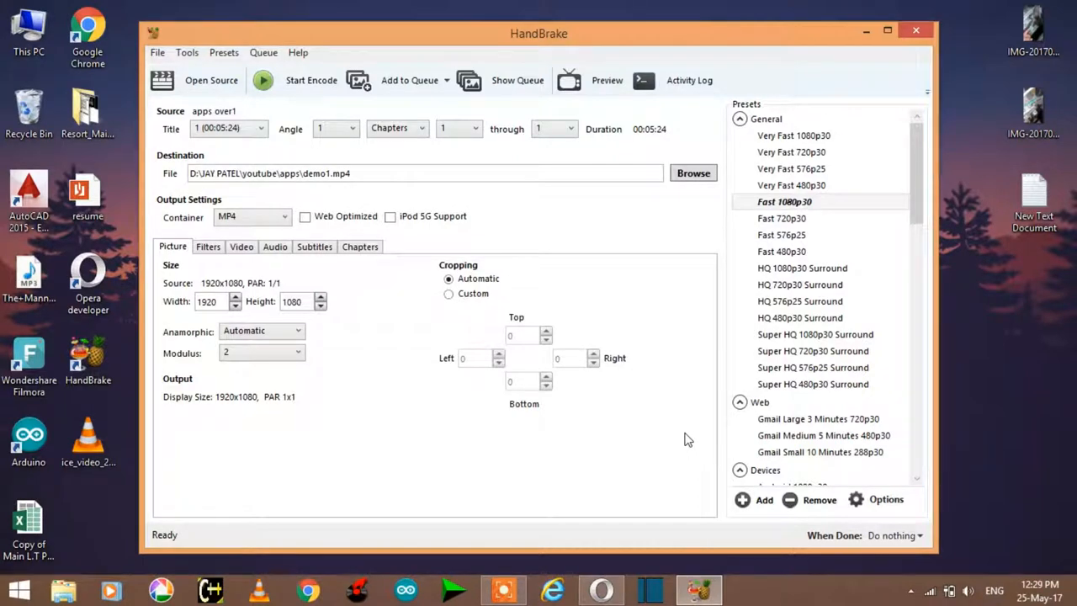
mouse_move(290, 126)
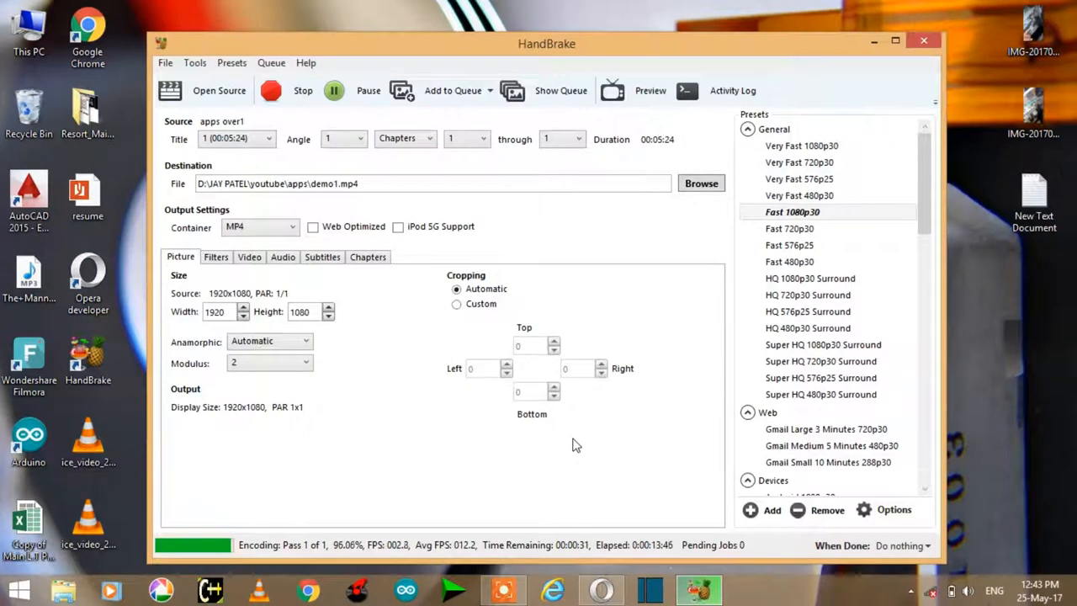
mouse_move(612, 475)
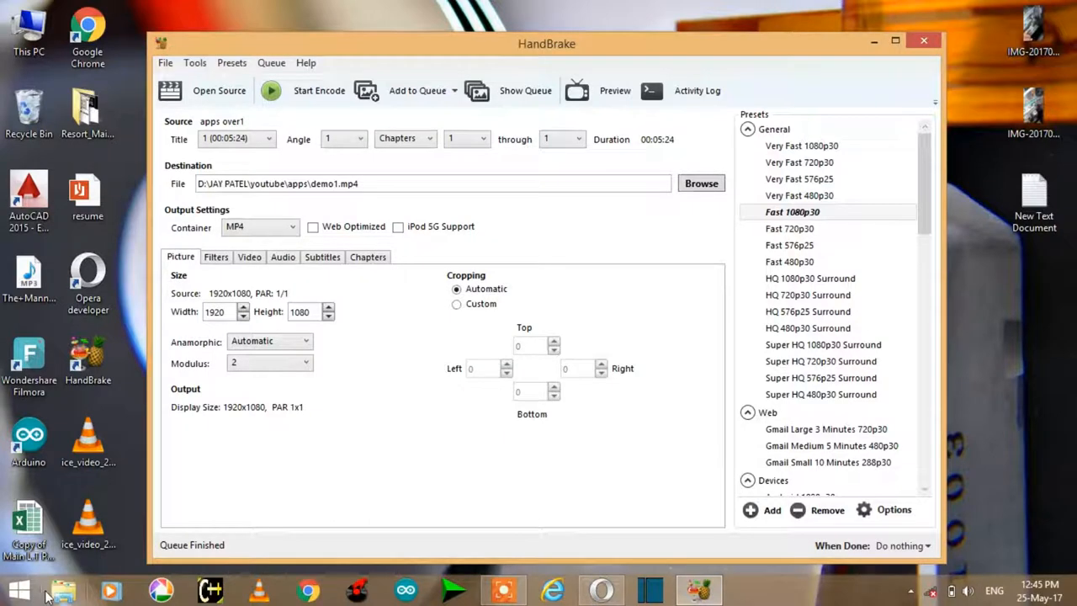
After the encode finishes, bring up taskbar shortcuts to reach File Explorer.
right_click(64, 589)
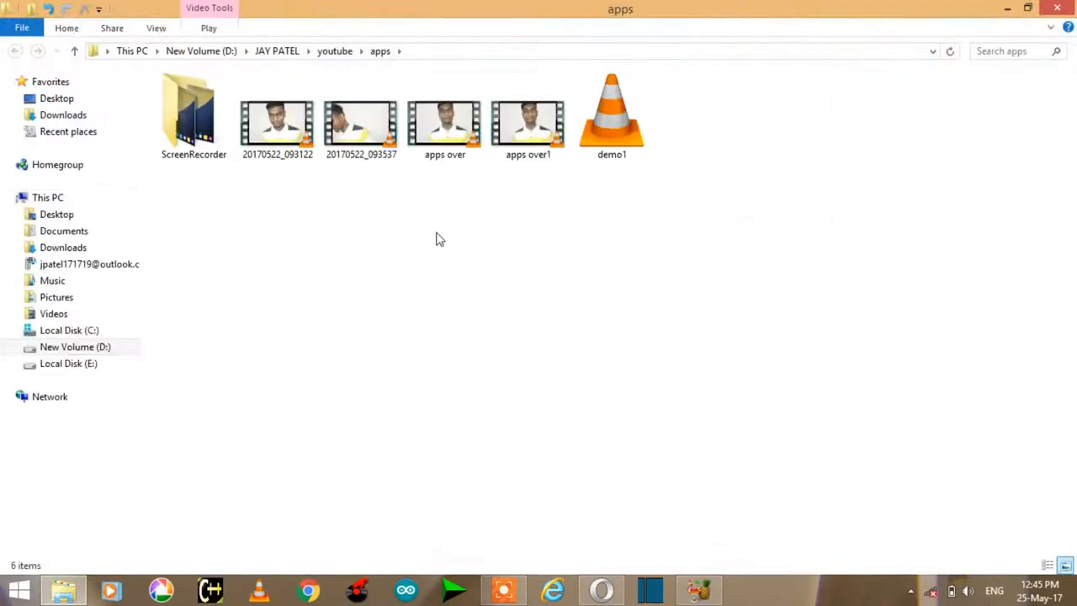
View demo1's Properties and confirm its 42.7 MB size against the 317 MB original.
left_click(611, 118)
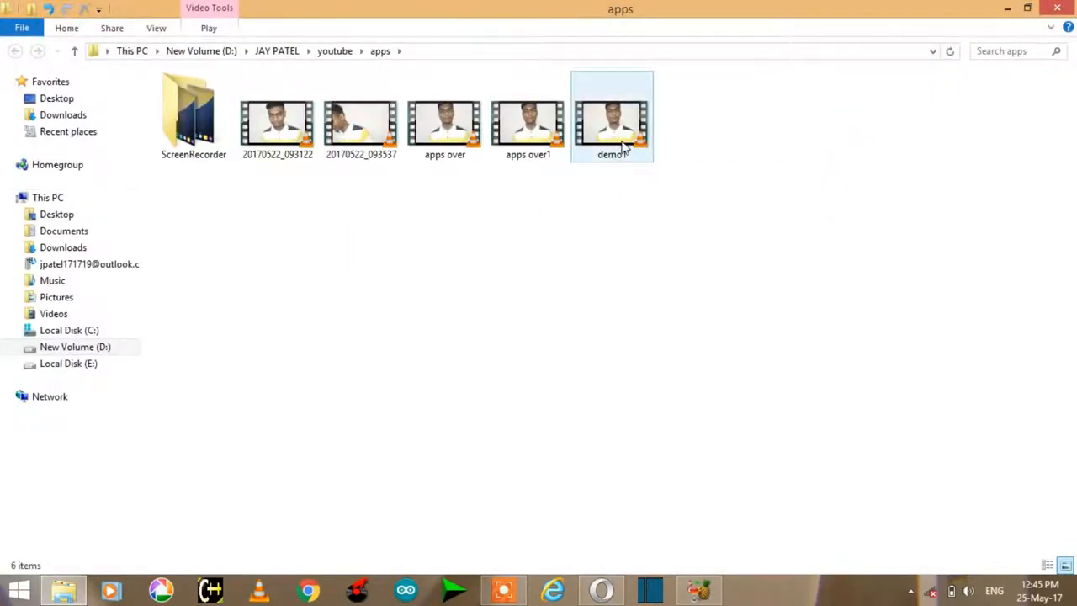
right_click(610, 126)
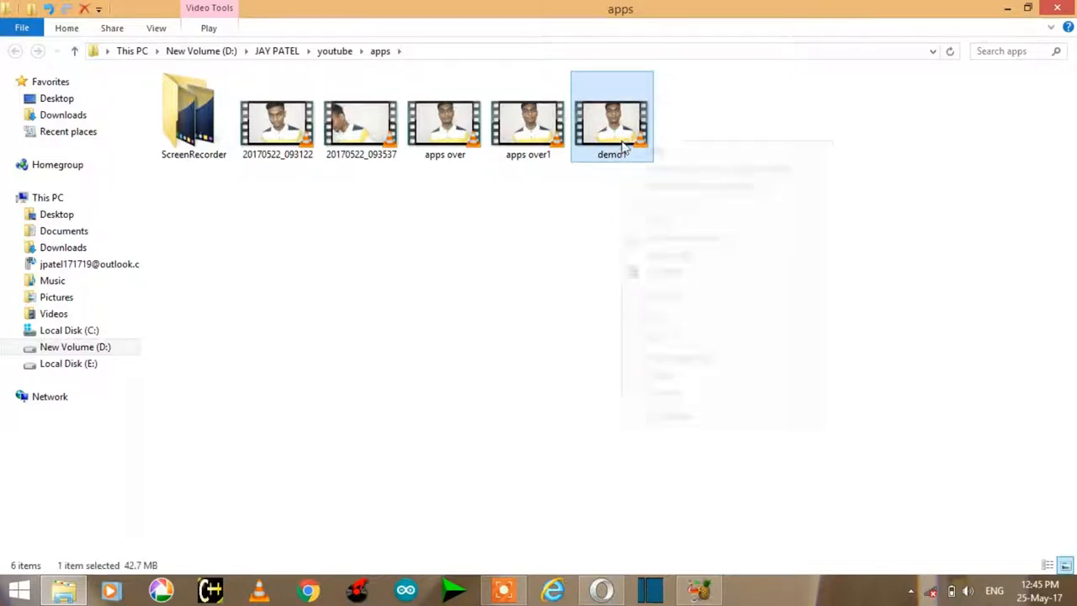
right_click(611, 116)
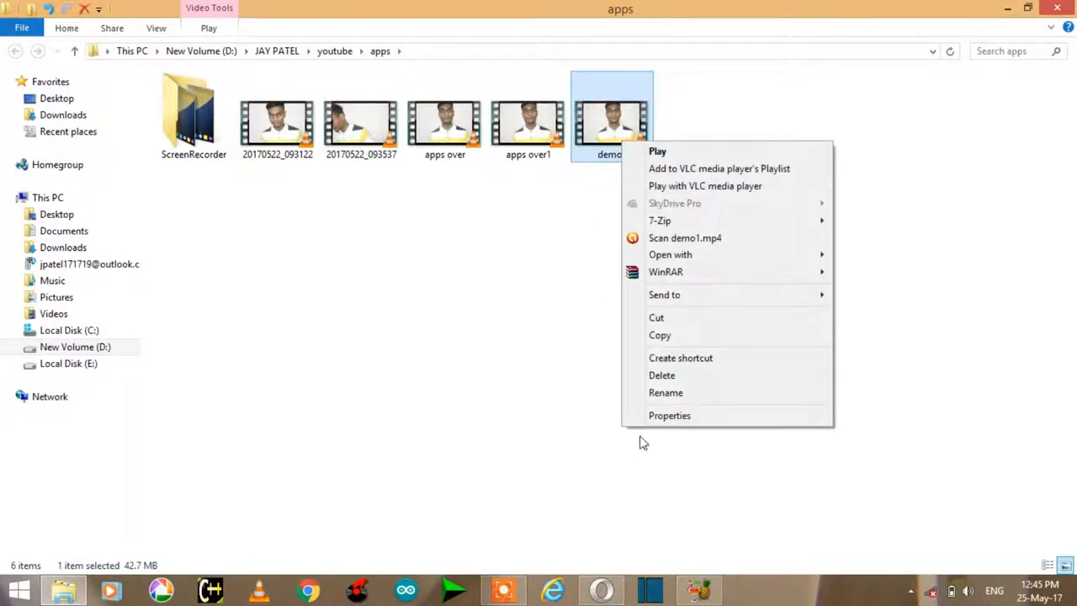
left_click(669, 415)
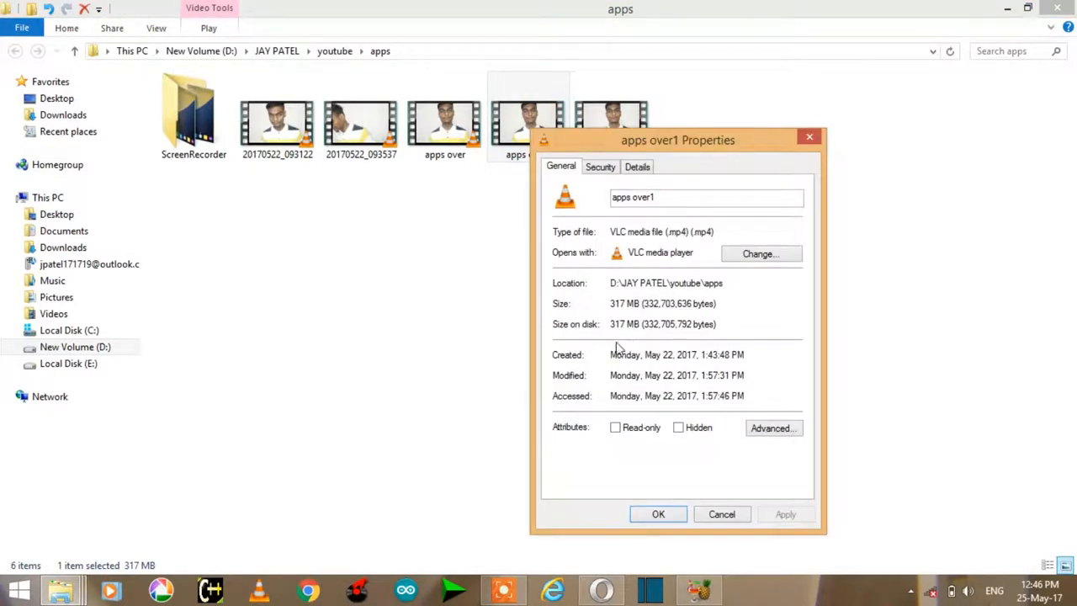
mouse_move(709, 503)
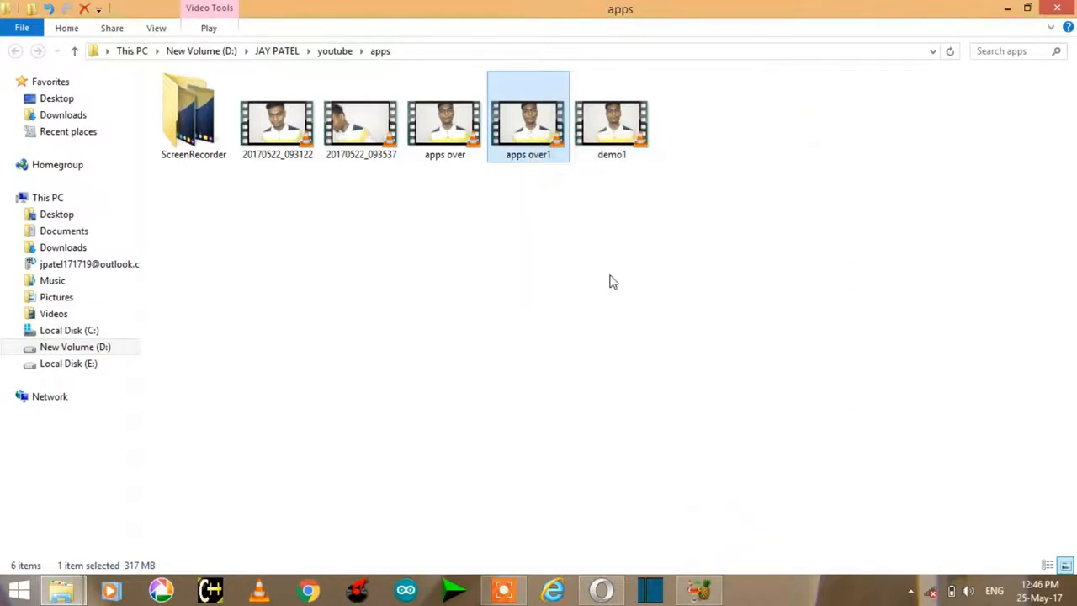
left_click(611, 118)
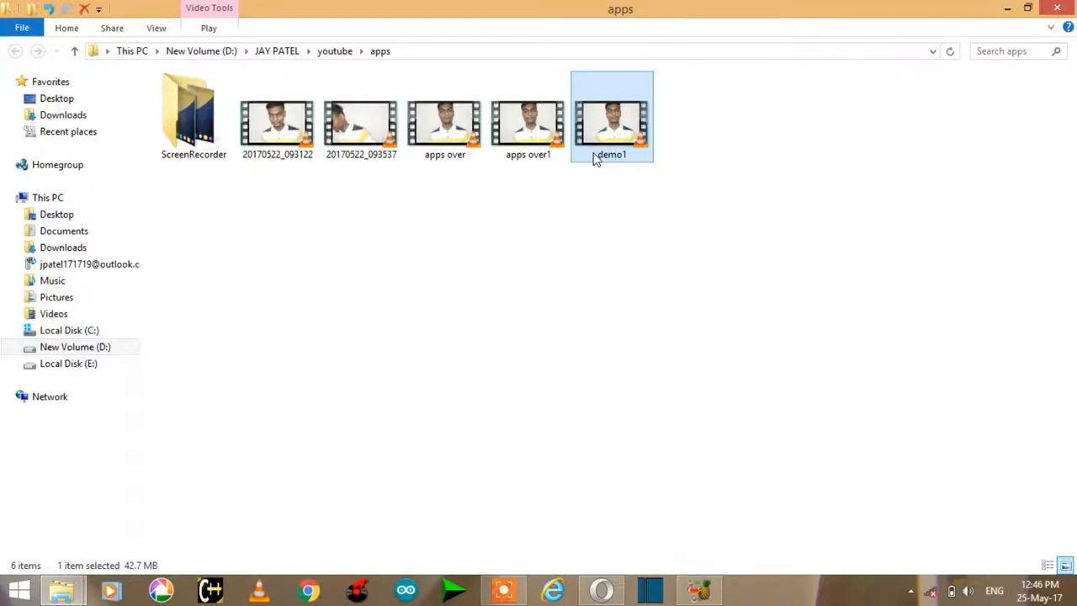
Play demo1.mp4 in VLC and seek ahead to about 3:37.
double_click(610, 127)
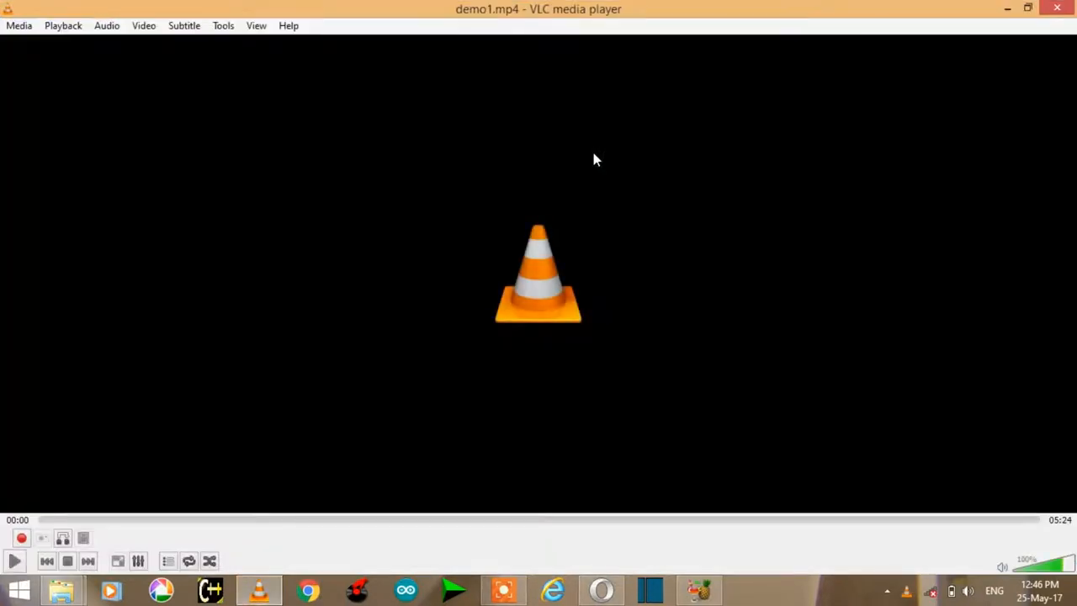
left_click(13, 561)
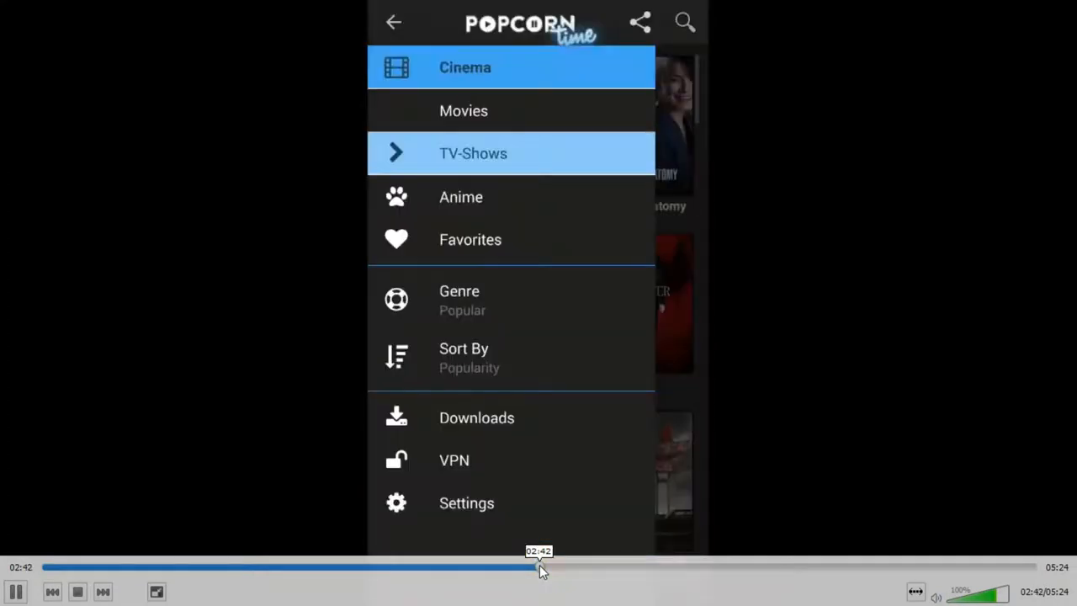
mouse_move(624, 571)
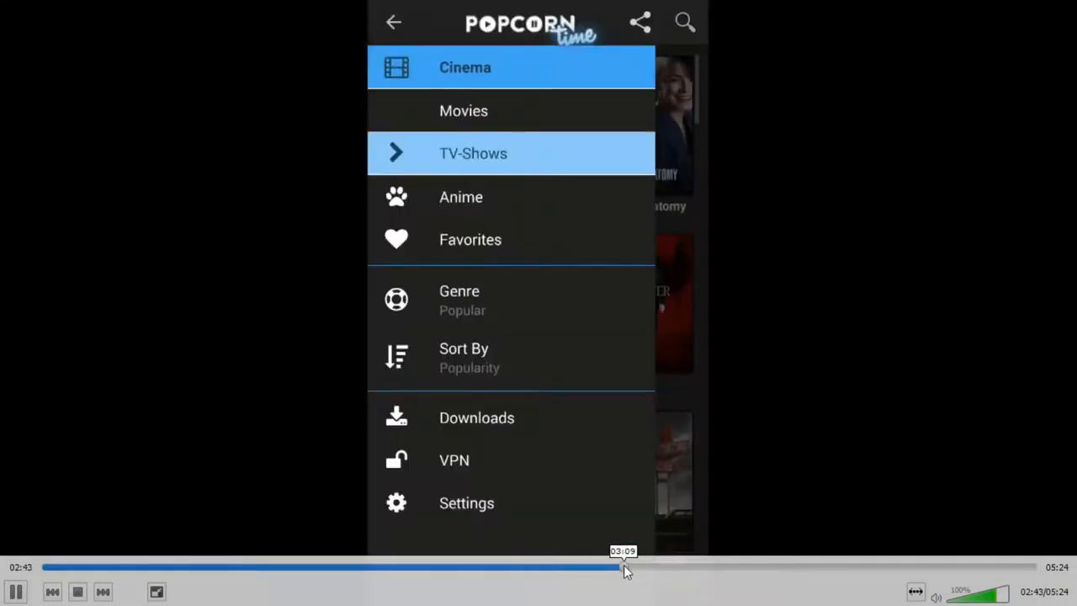
left_click(454, 460)
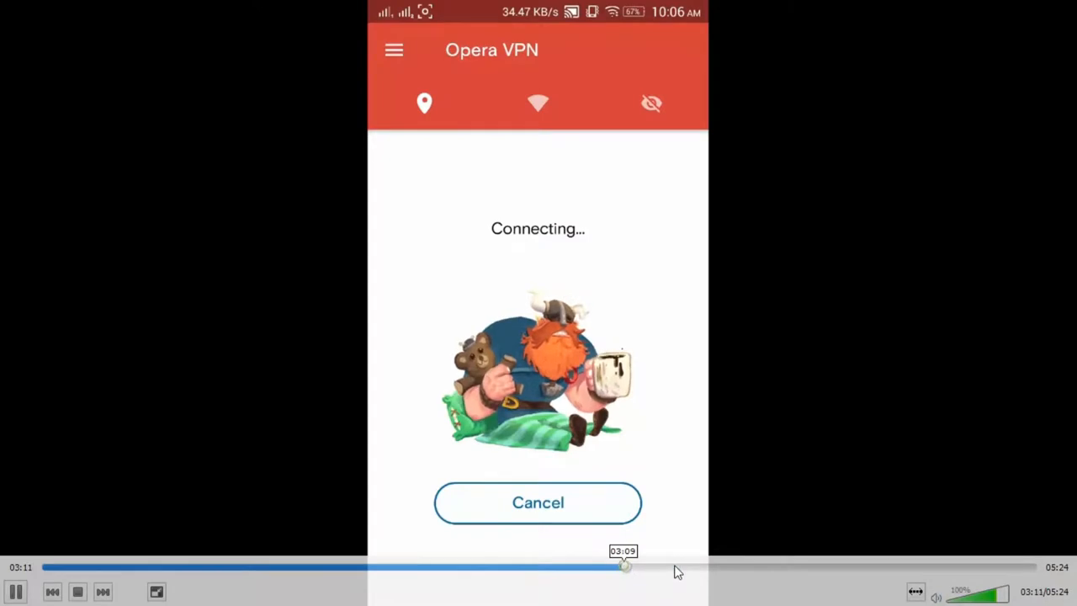
left_click_drag(627, 566, 711, 566)
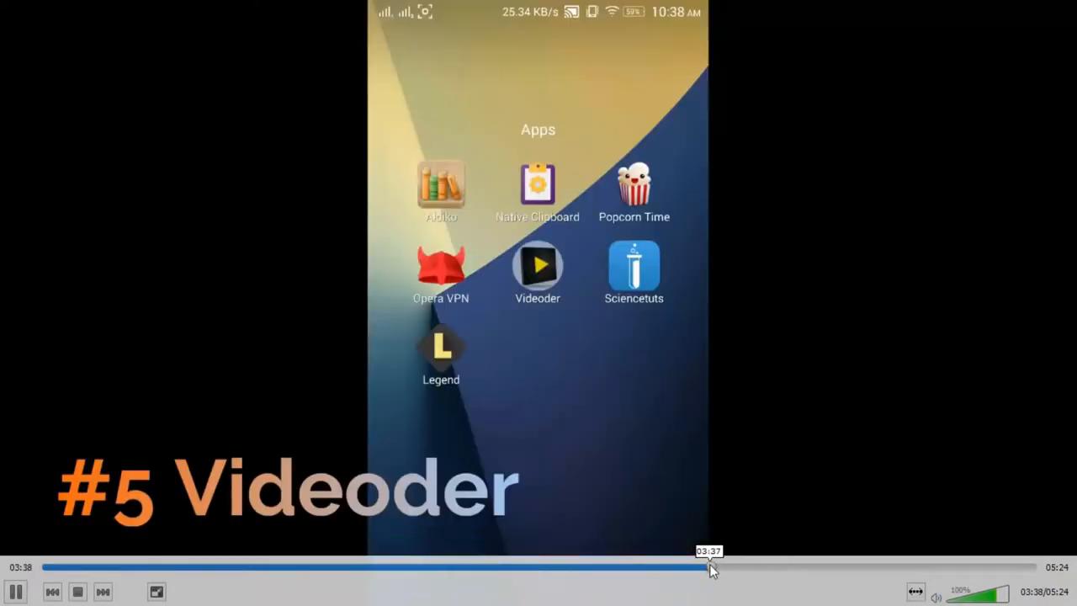